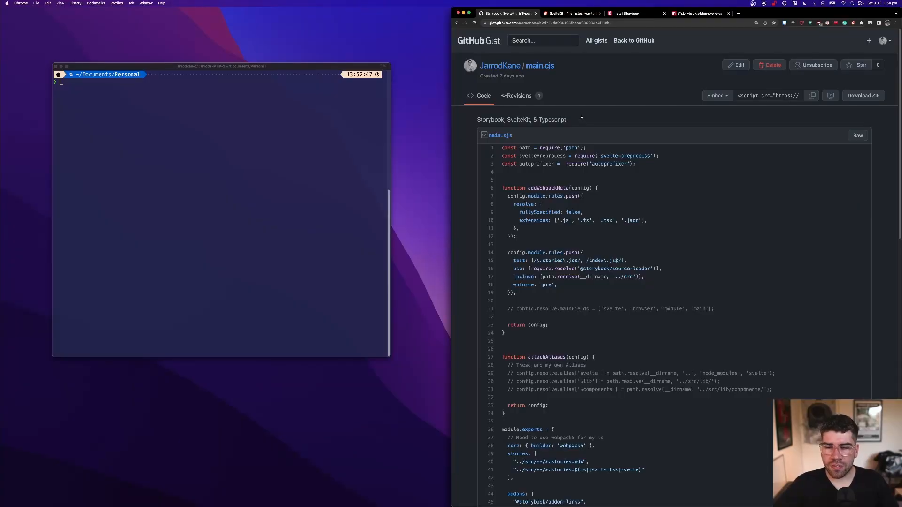
{"action": "mouse_move", "coordinate": [565, 243]}
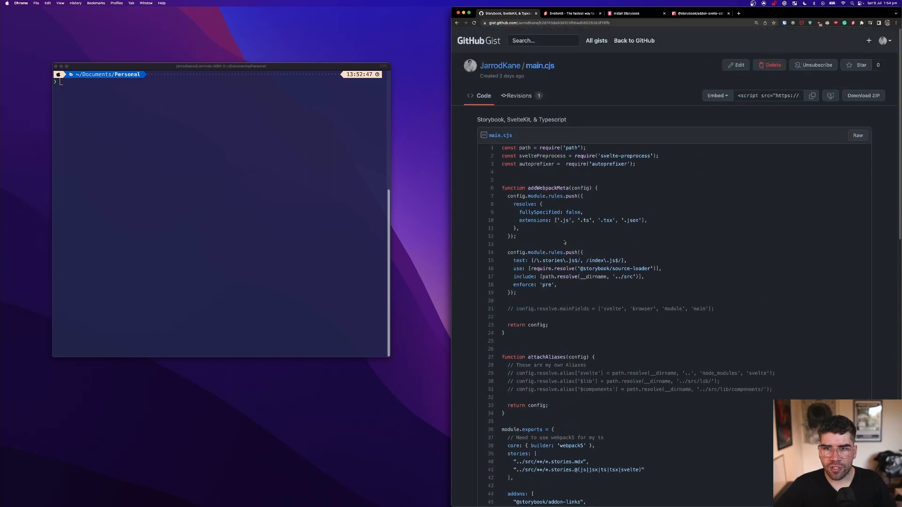
Browse the SvelteKit homepage and the main.cjs gist in Chrome
{"action": "scroll", "scroll_direction": "down", "scroll_amount": 3}
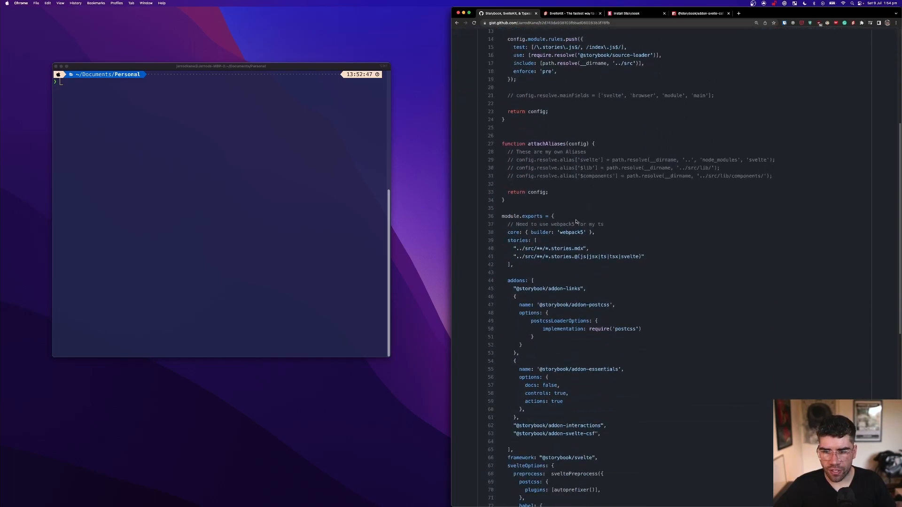
{"action": "scroll", "scroll_direction": "down", "scroll_amount": 3}
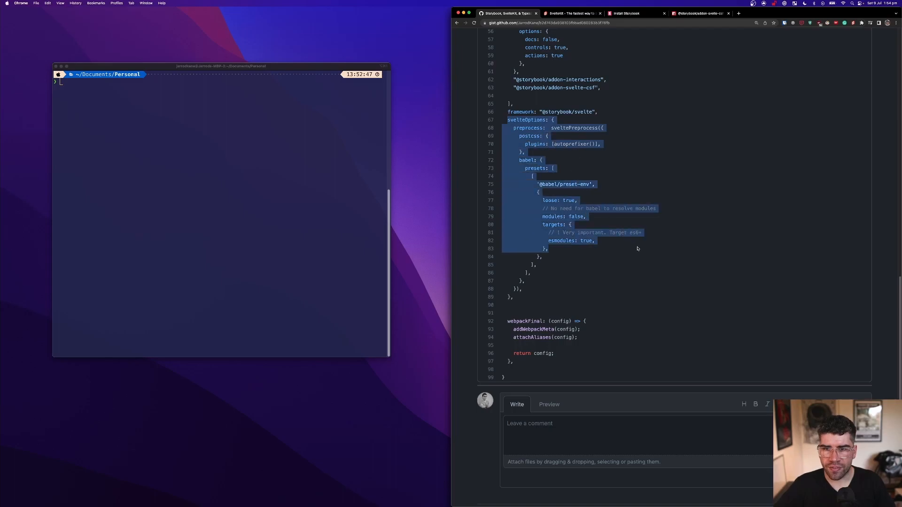
{"action": "scroll", "scroll_direction": "up", "scroll_amount": 3}
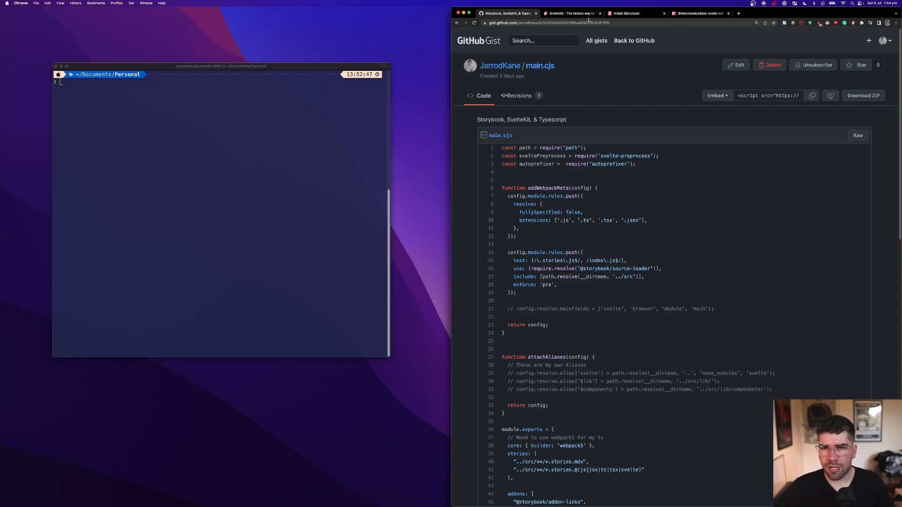
{"action": "mouse_move", "coordinate": [570, 13]}
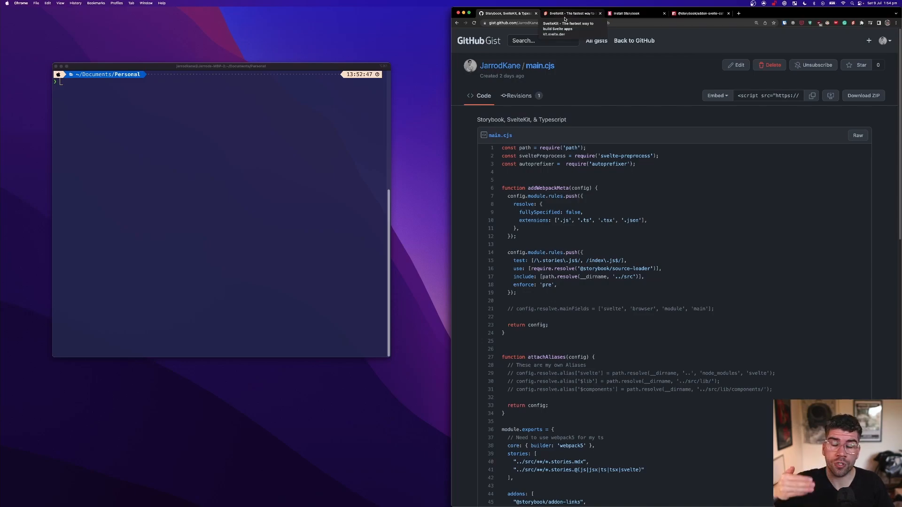
{"action": "left_click", "coordinate": [569, 13]}
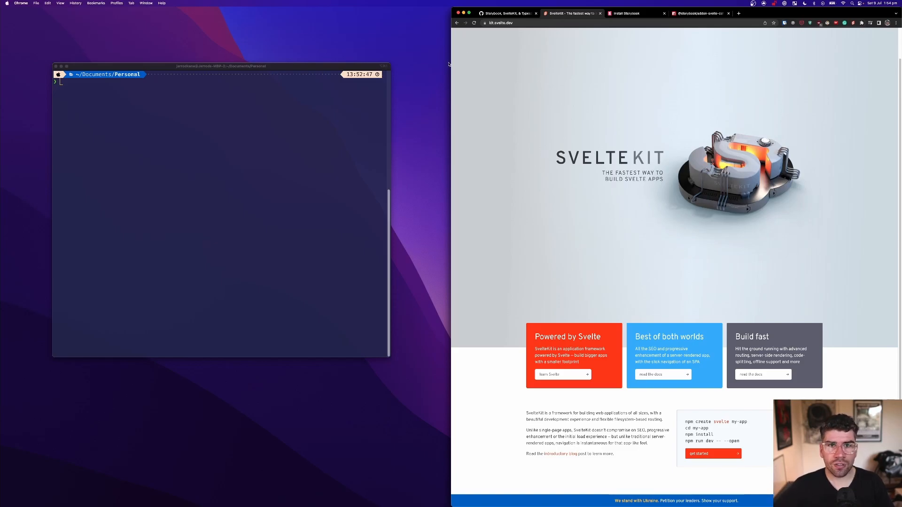
{"action": "left_click", "coordinate": [507, 12]}
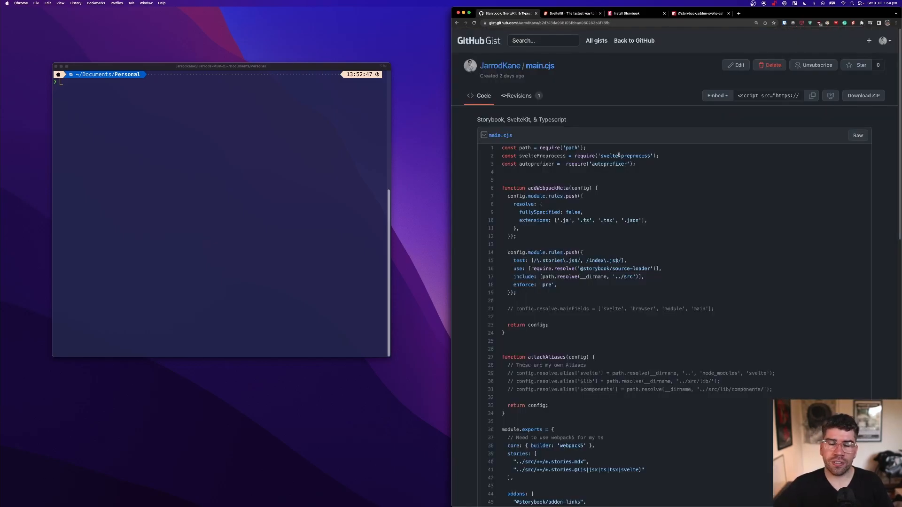
{"action": "left_click", "coordinate": [570, 13]}
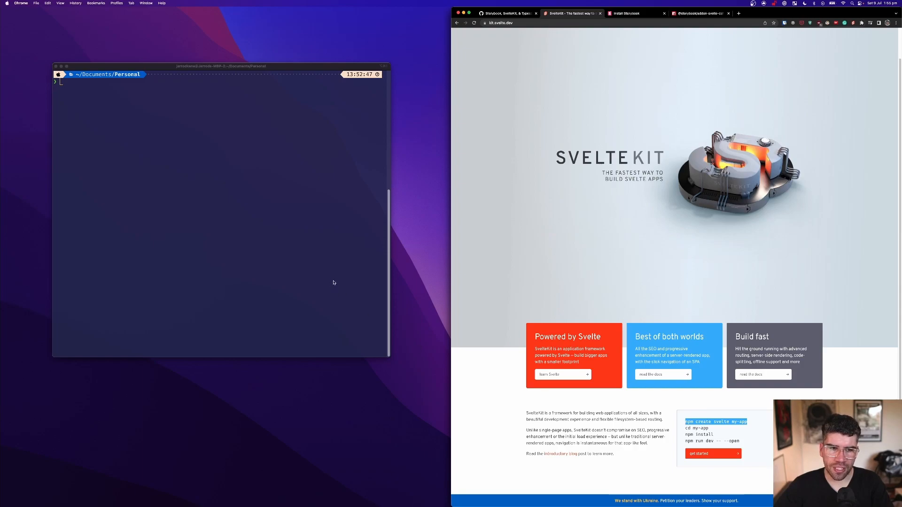
Create the new-app project from the SvelteKit demo app template with npm create svelte
{"action": "type", "text": "npm create svelte my-app"}
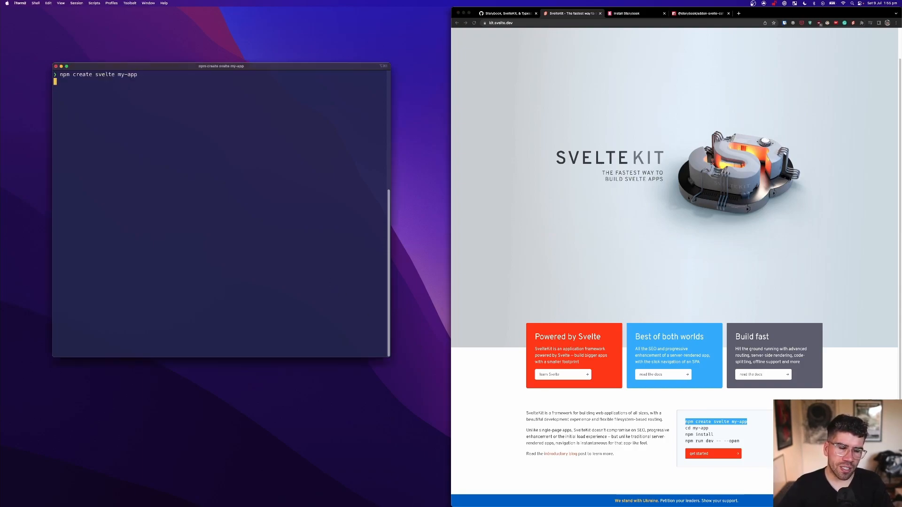
{"action": "key", "text": "Return"}
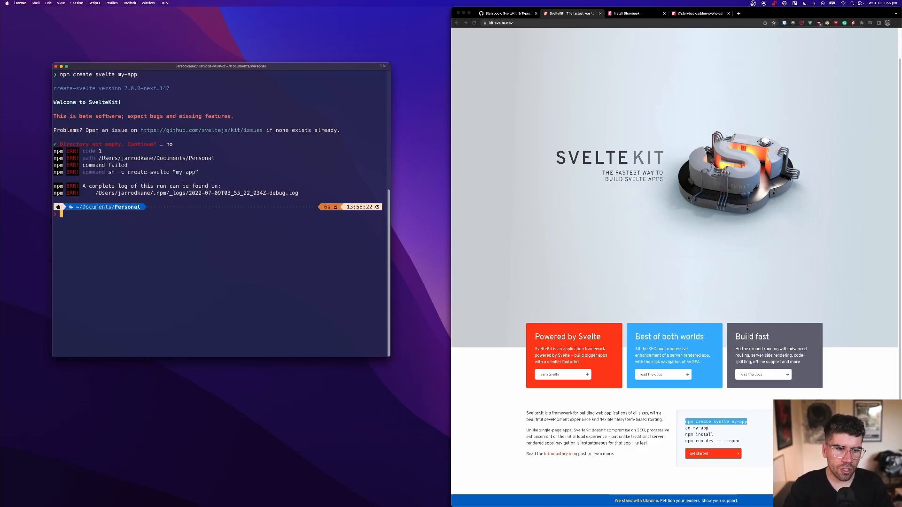
{"action": "type", "text": "npm create svelte"}
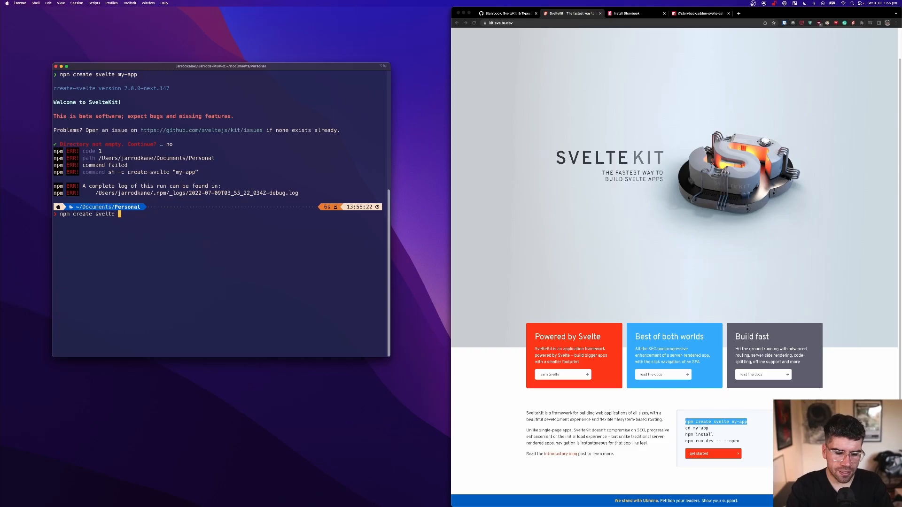
{"action": "type", "text": "new-app"}
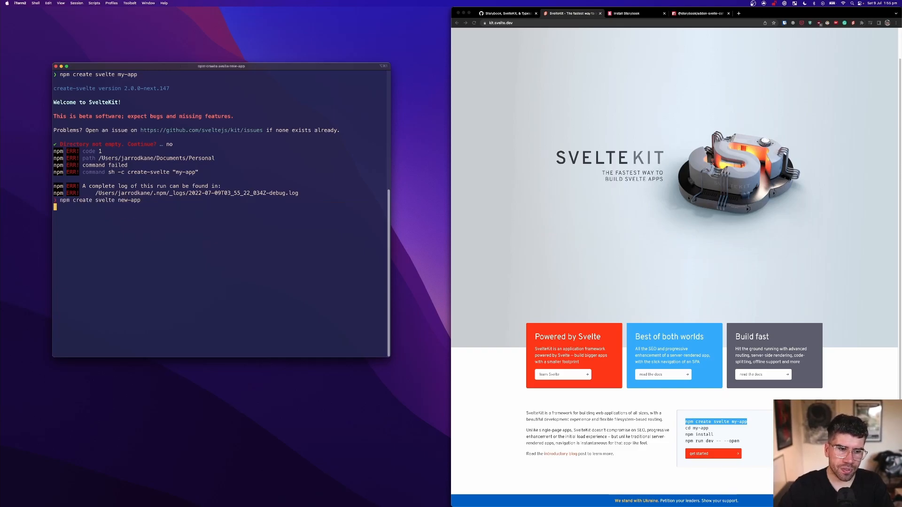
{"action": "key", "text": "Return"}
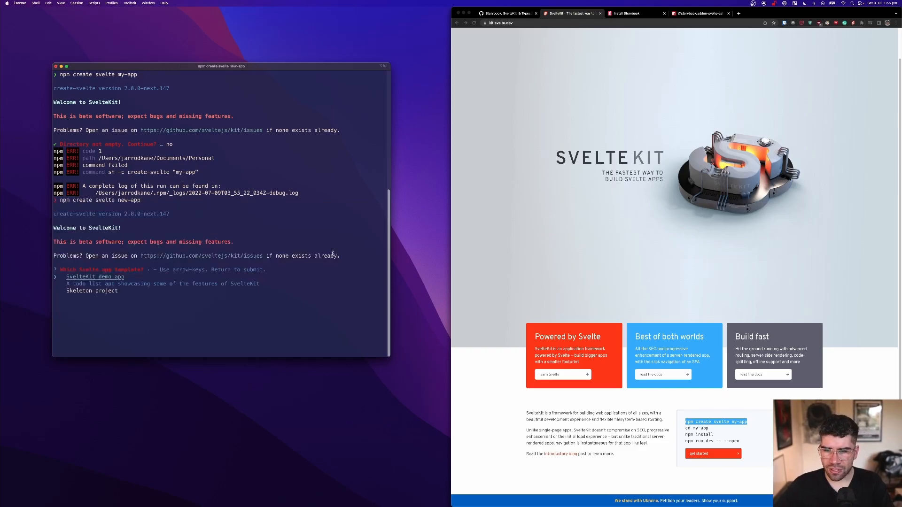
{"action": "key", "text": "Return"}
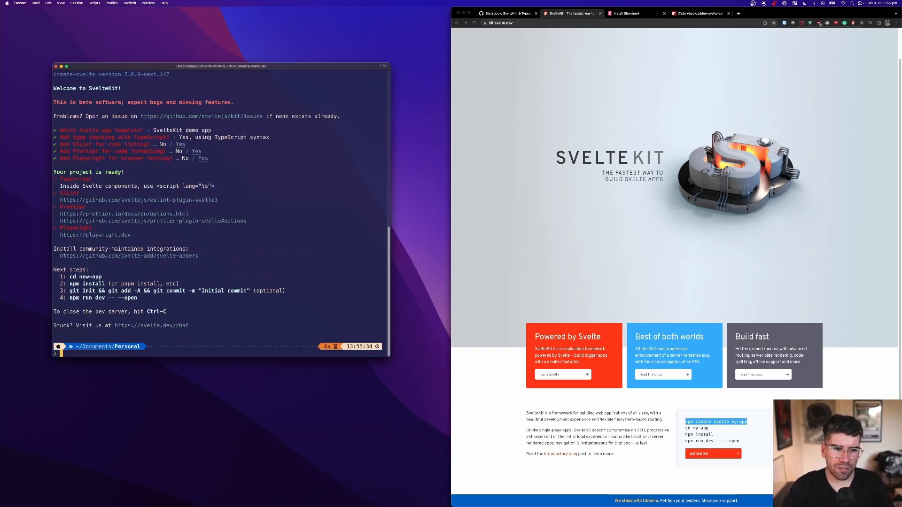
Move into the new-app folder and start installing dependencies with npm i
{"action": "type", "text": "cd"}
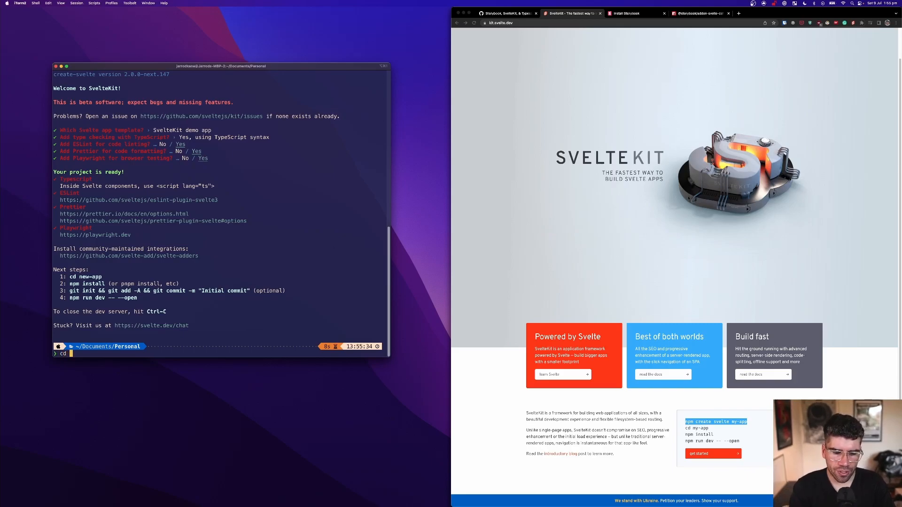
{"action": "key", "text": "Return"}
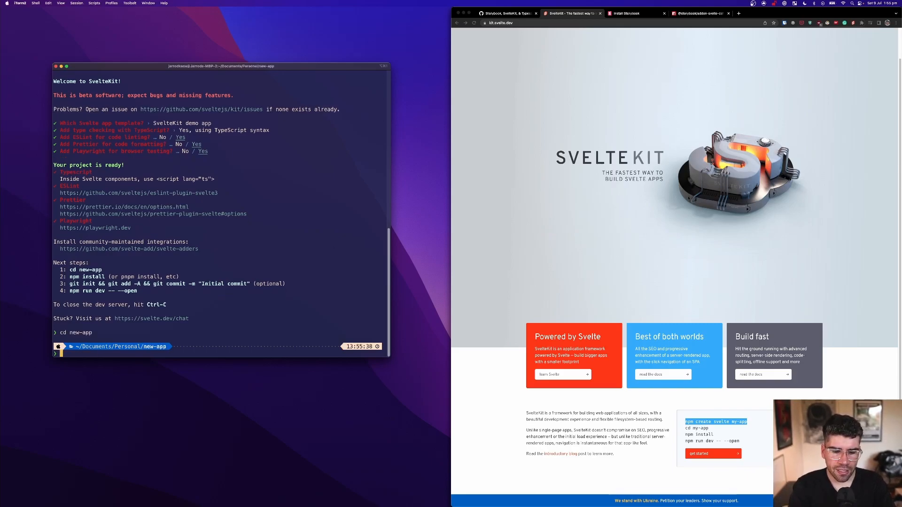
{"action": "type", "text": "npm i"}
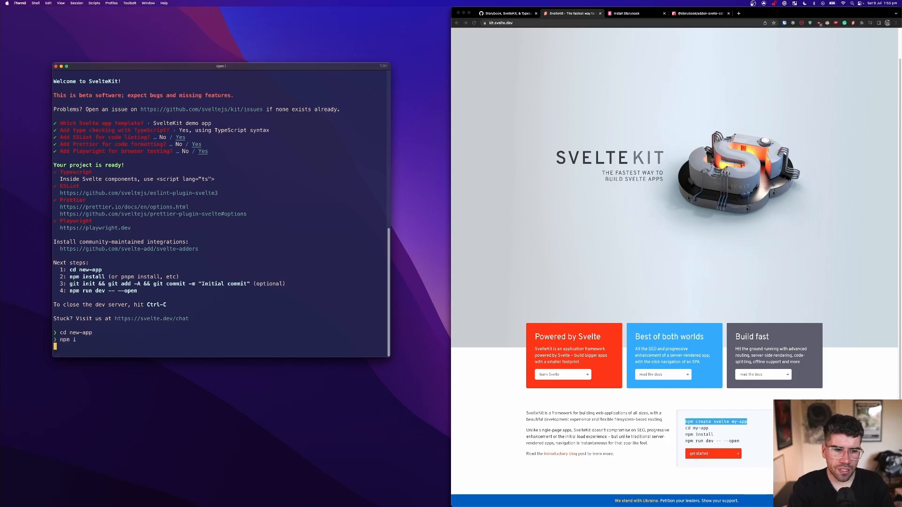
{"action": "key", "text": "Return"}
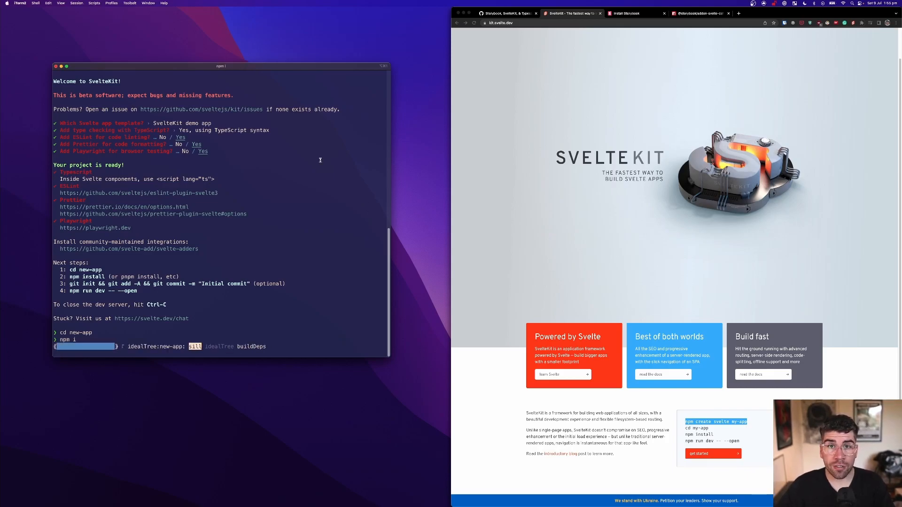
{"action": "mouse_move", "coordinate": [552, 252]}
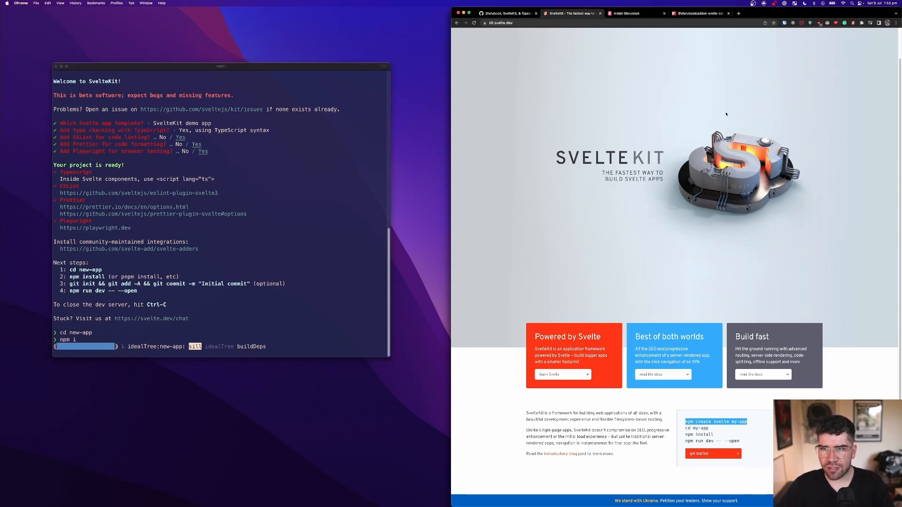
{"action": "left_click", "coordinate": [630, 13]}
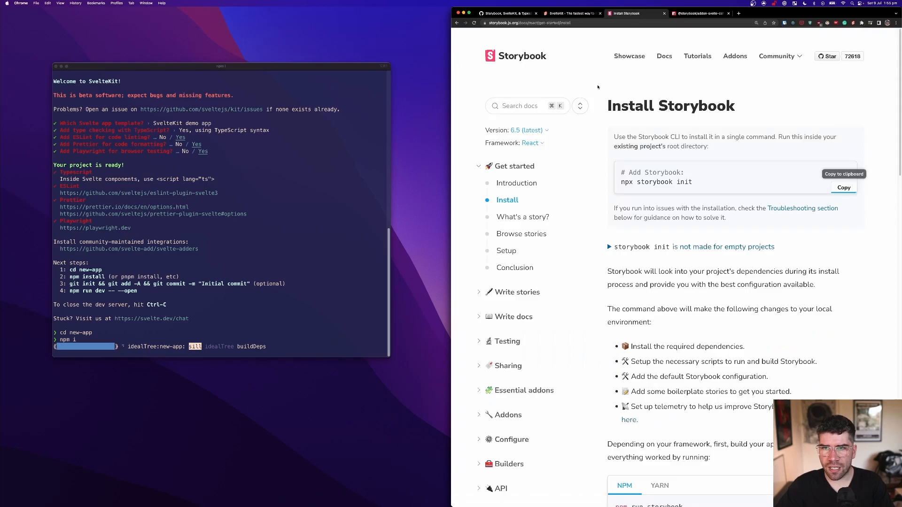
{"action": "mouse_move", "coordinate": [676, 75]}
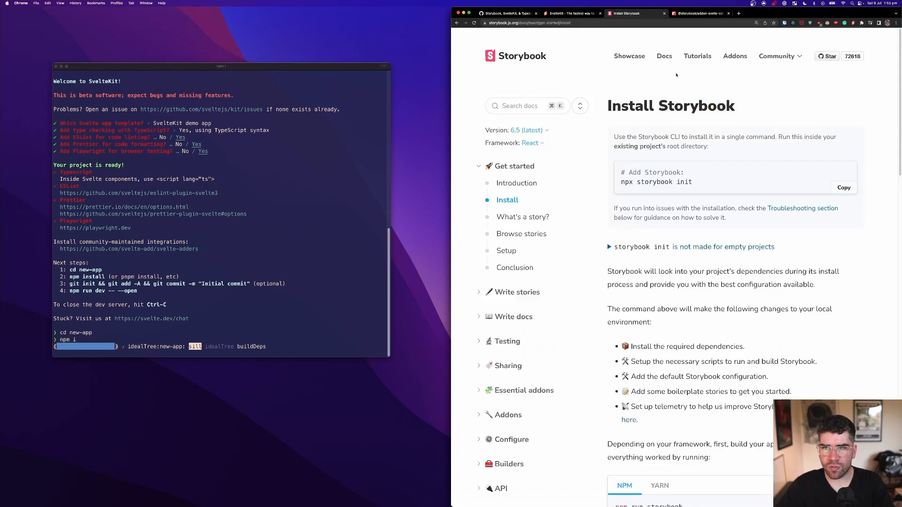
{"action": "left_click", "coordinate": [696, 13]}
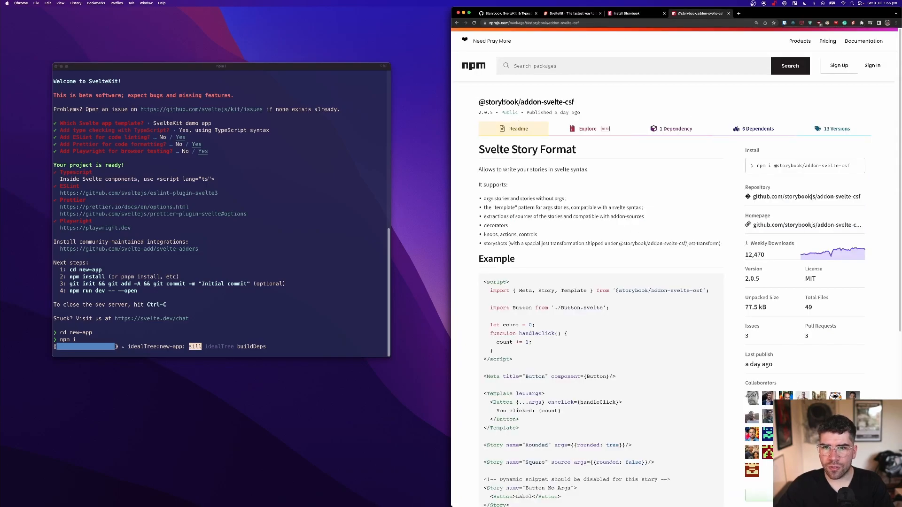
{"action": "double_click", "coordinate": [525, 102]}
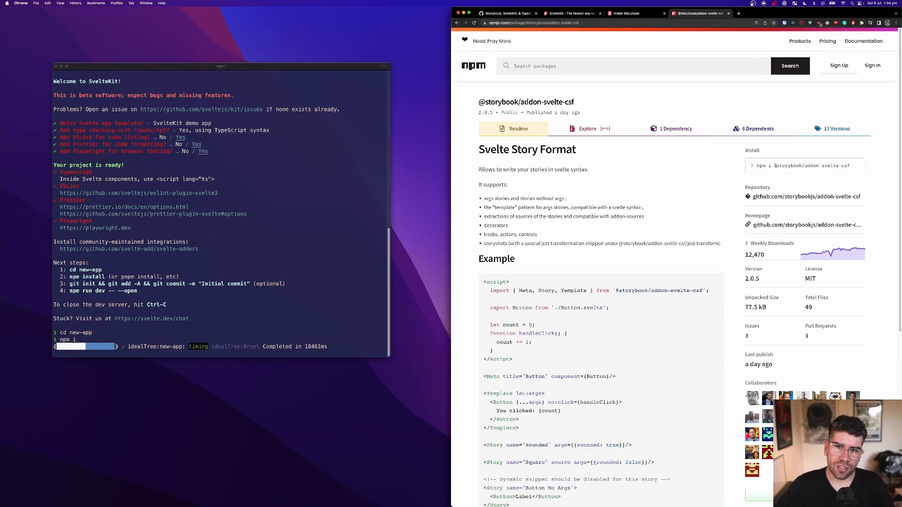
{"action": "mouse_move", "coordinate": [575, 103]}
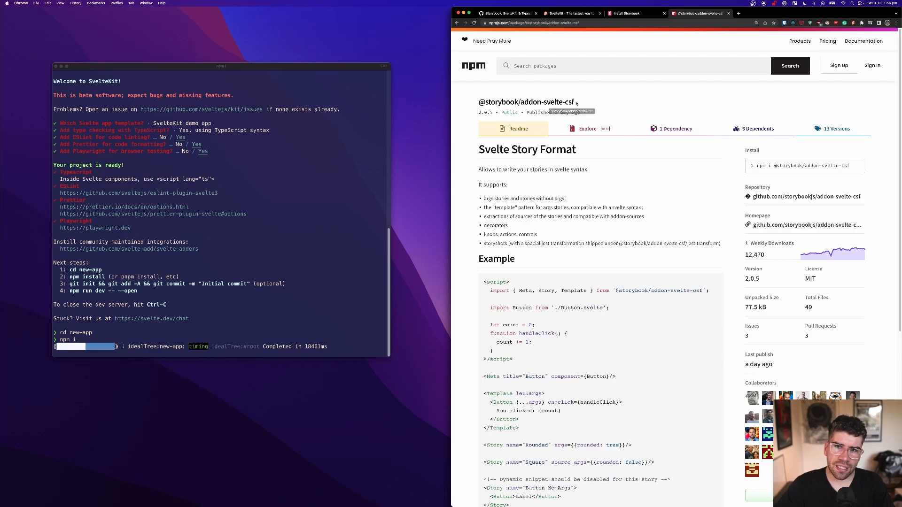
{"action": "left_click", "coordinate": [571, 13]}
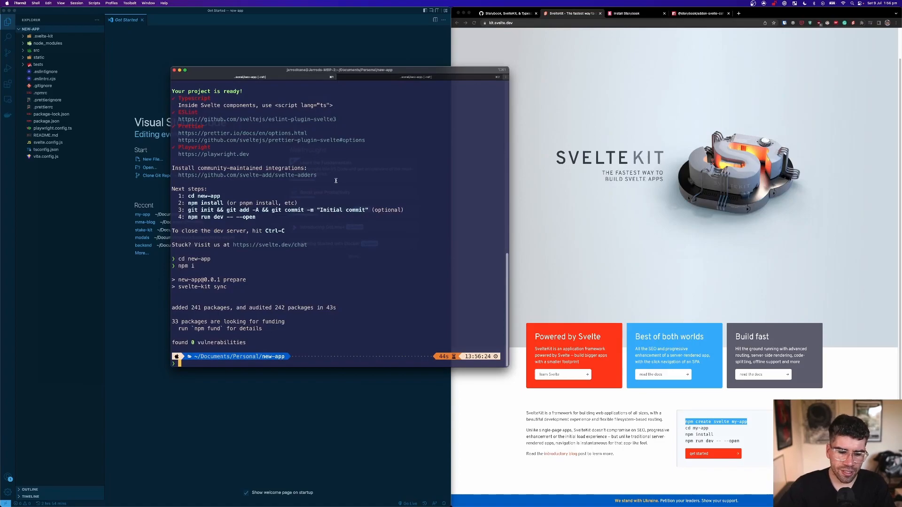
Run the new-app dev server, close its localhost tab, then stop it with Ctrl+C
{"action": "type", "text": "npm ru"}
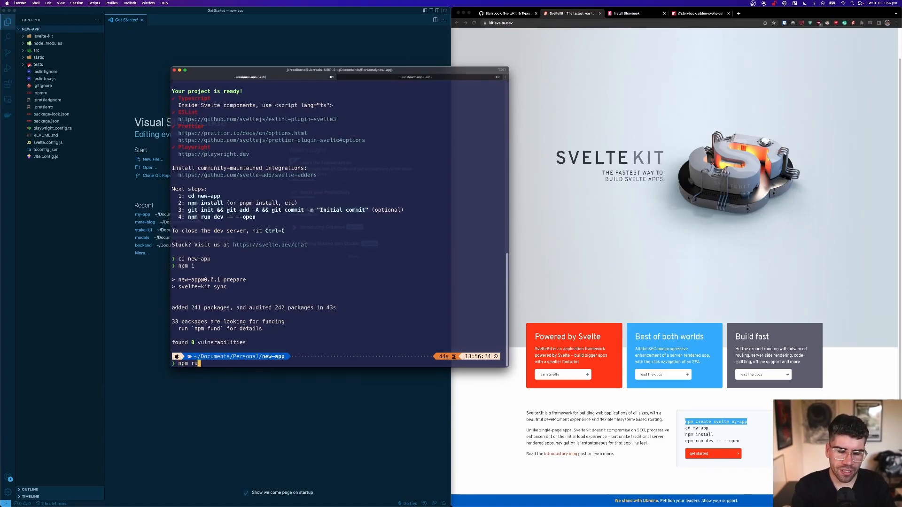
{"action": "key", "text": "Return"}
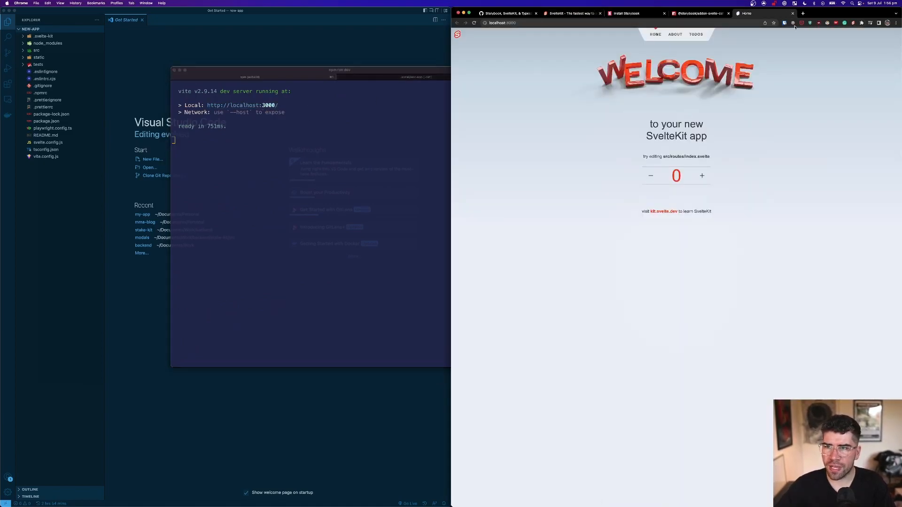
{"action": "left_click", "coordinate": [702, 176]}
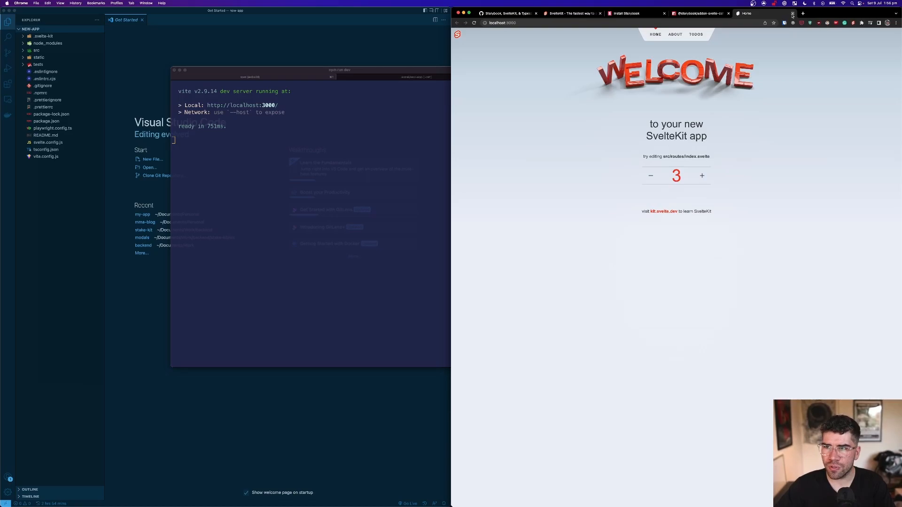
{"action": "left_click", "coordinate": [700, 13]}
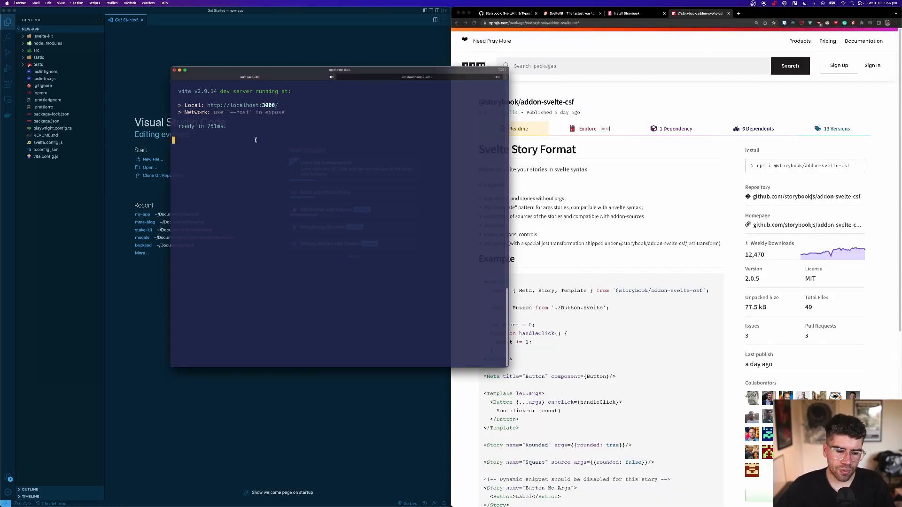
{"action": "key", "text": "ctrl+c"}
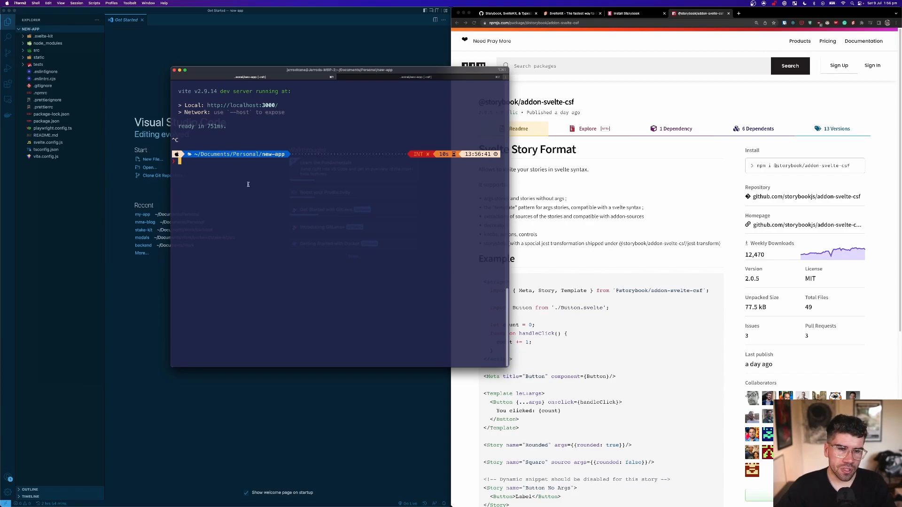
Check the Storybook install docs and vite.config.js, then return to the terminal for npx storybook init
{"action": "left_click", "coordinate": [633, 14]}
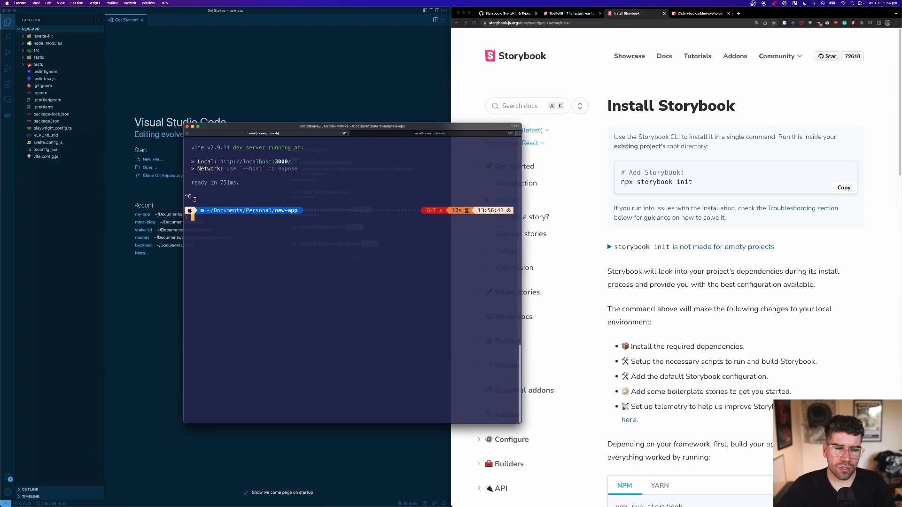
{"action": "left_click", "coordinate": [46, 156]}
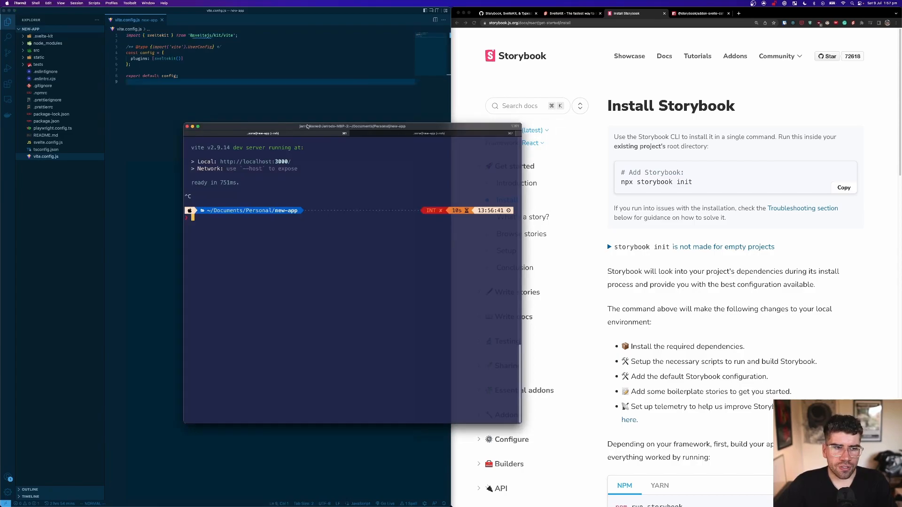
{"action": "left_click", "coordinate": [844, 188]}
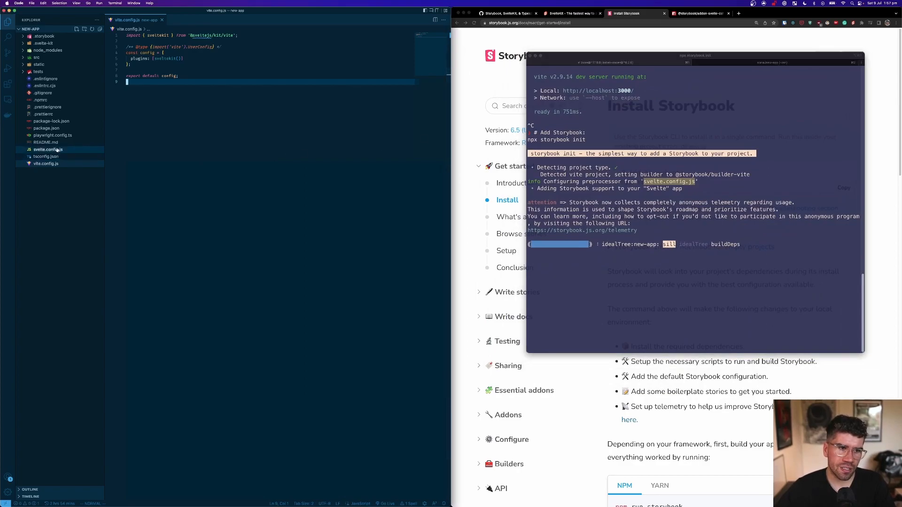
Compare svelte.config.js with .storybook/main.js and append a commented svelteOptions babel block
{"action": "left_click", "coordinate": [48, 149]}
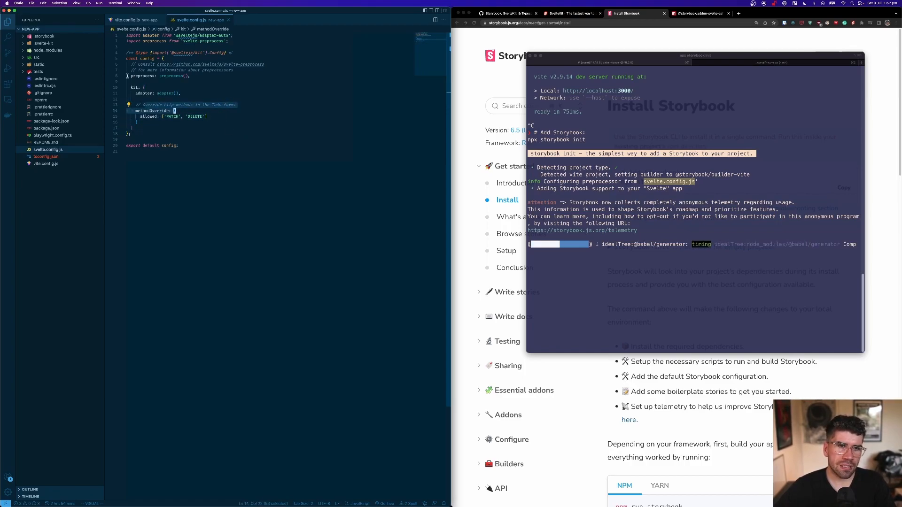
{"action": "left_click", "coordinate": [132, 20]}
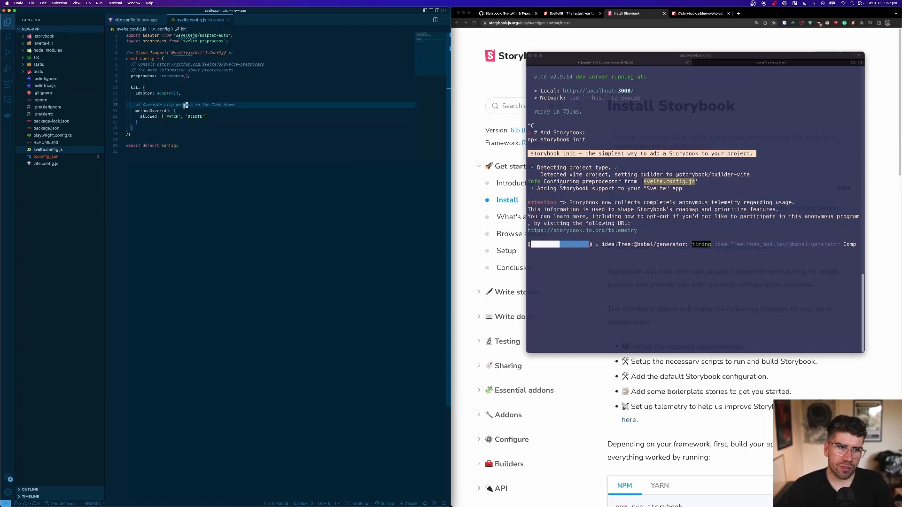
{"action": "left_click", "coordinate": [43, 35]}
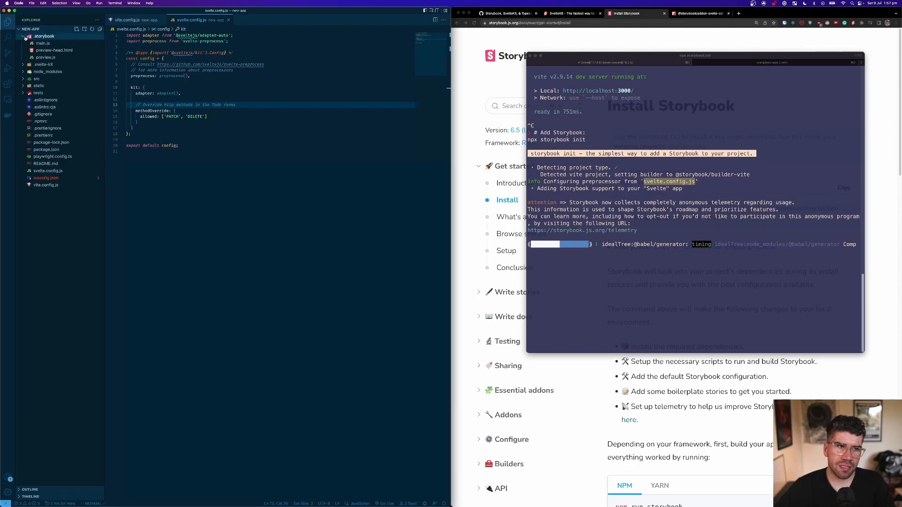
{"action": "left_click", "coordinate": [43, 43]}
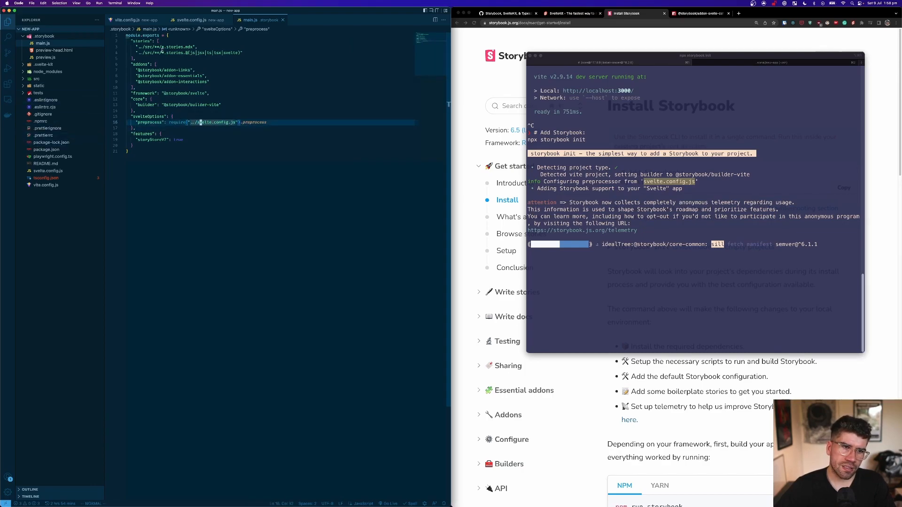
{"action": "mouse_move", "coordinate": [46, 100]}
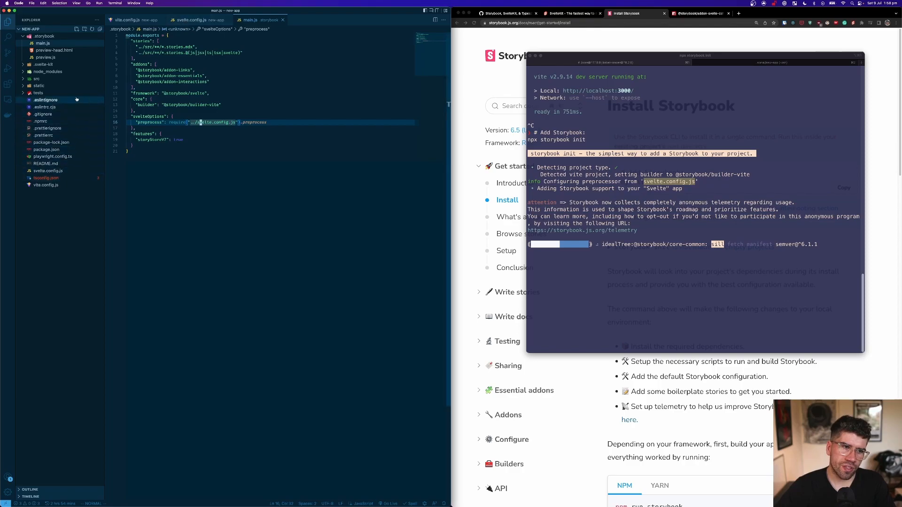
{"action": "left_click", "coordinate": [190, 19]}
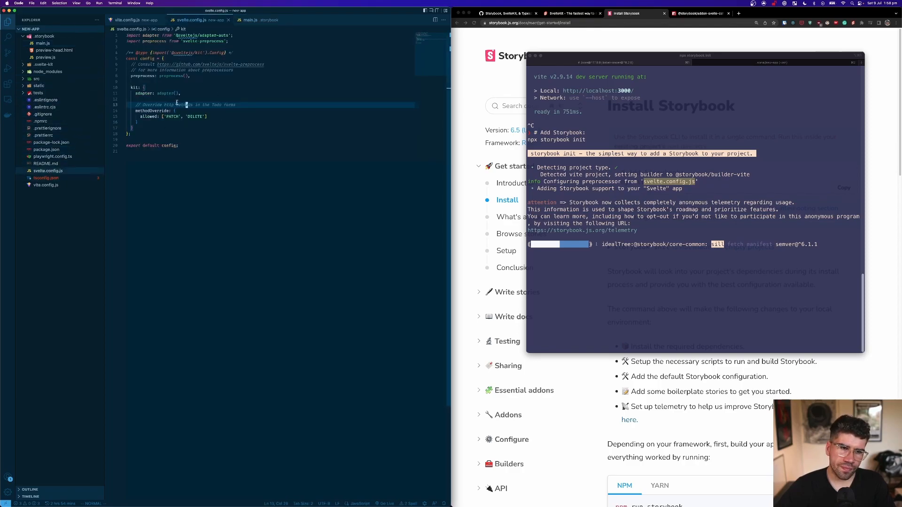
{"action": "left_click", "coordinate": [254, 20]}
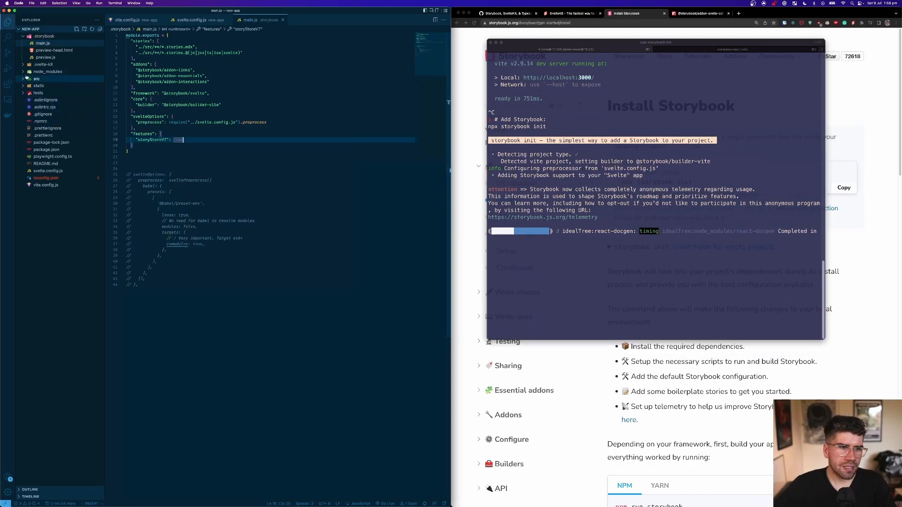
Add a Card folder under src/lib with an index.svelte holding script lang="ts" and style tags
{"action": "left_click", "coordinate": [36, 79]}
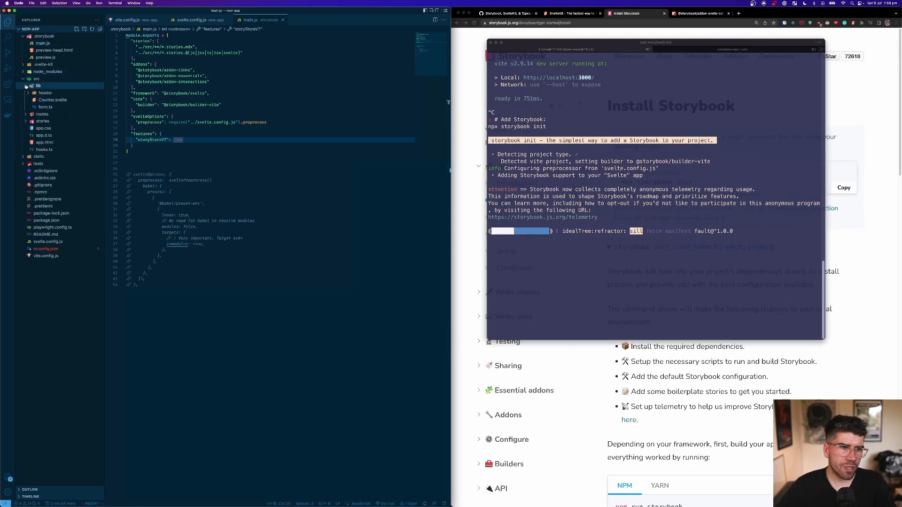
{"action": "right_click", "coordinate": [38, 86]}
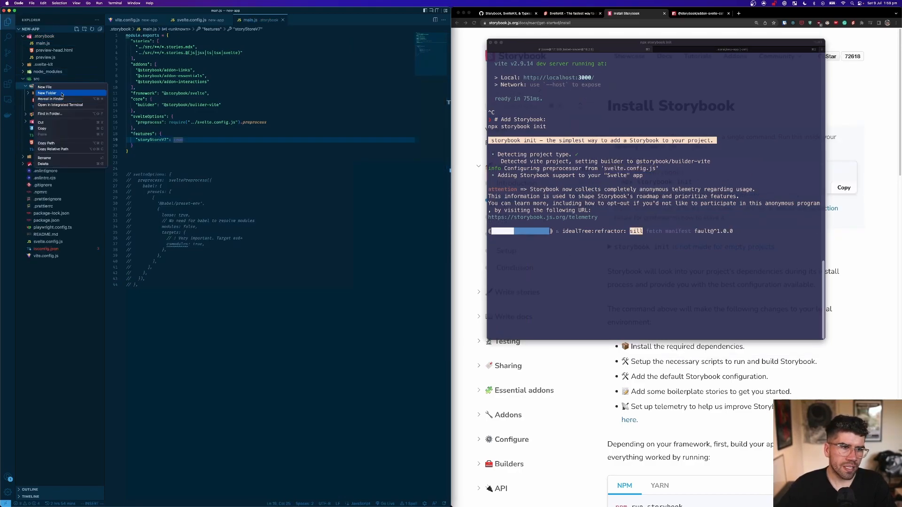
{"action": "left_click", "coordinate": [47, 92]}
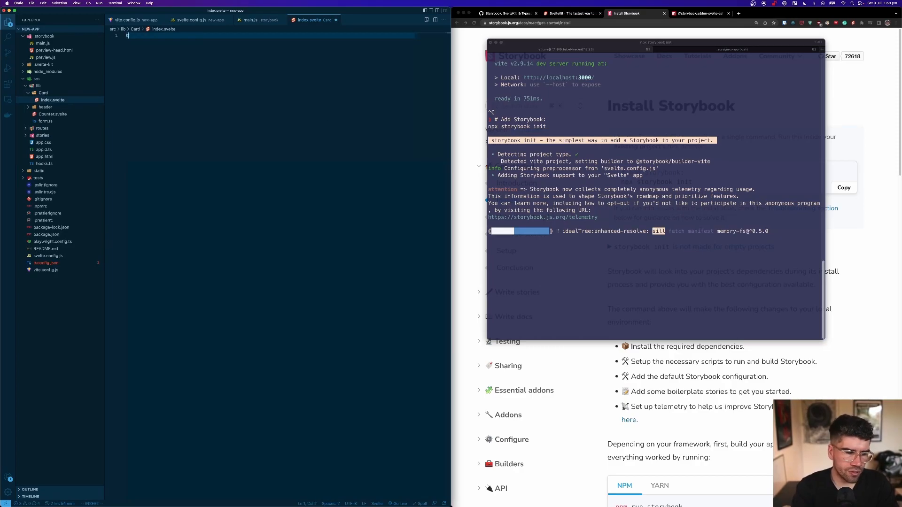
{"action": "type", "text": "kit"}
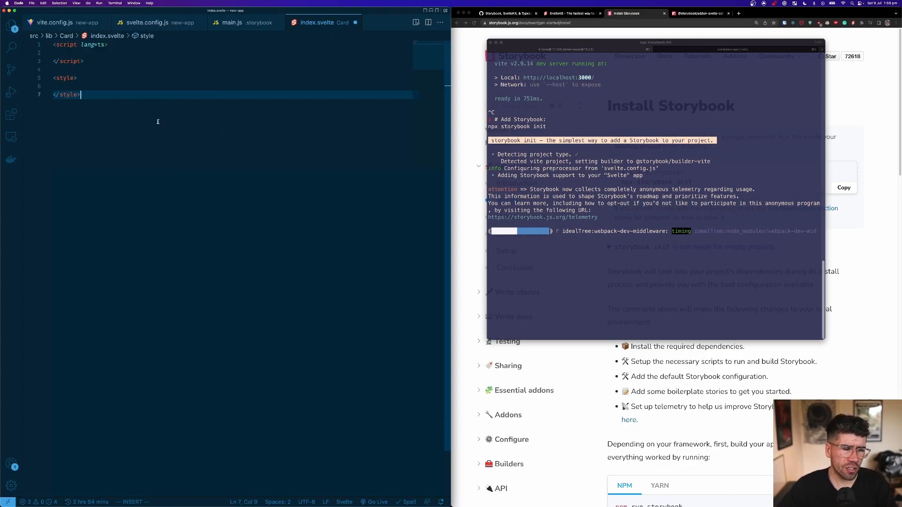
Declare export let title and content in Card's script and show {title} and {content} in a div
{"action": "left_click", "coordinate": [63, 52]}
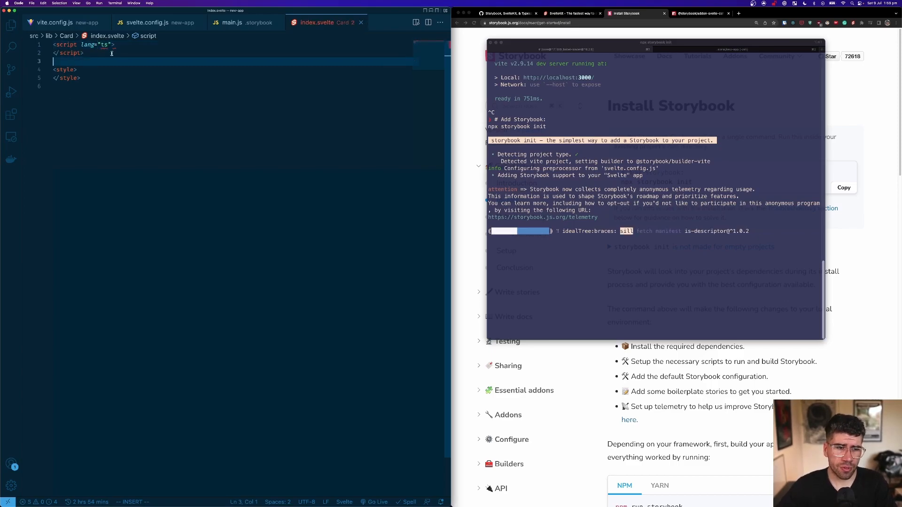
{"action": "type", "text": "export"}
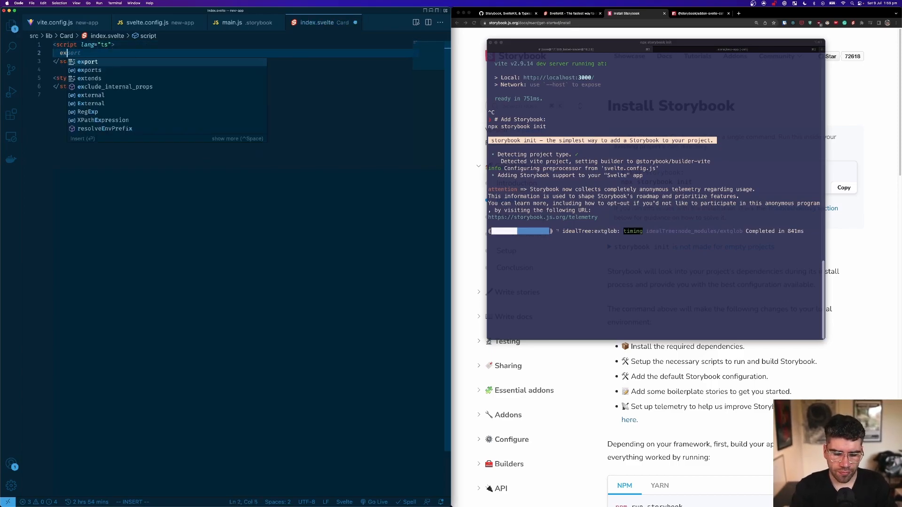
{"action": "type", "text": "title;"}
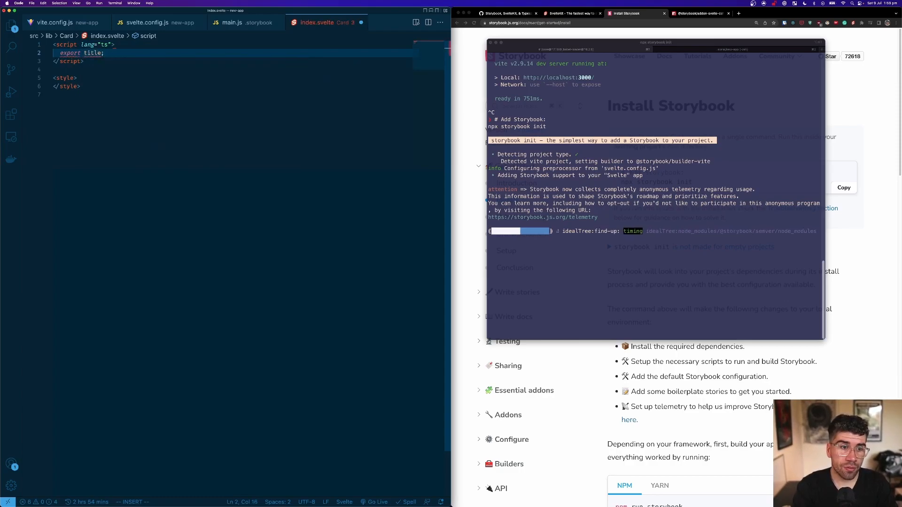
{"action": "type", "text": "let"}
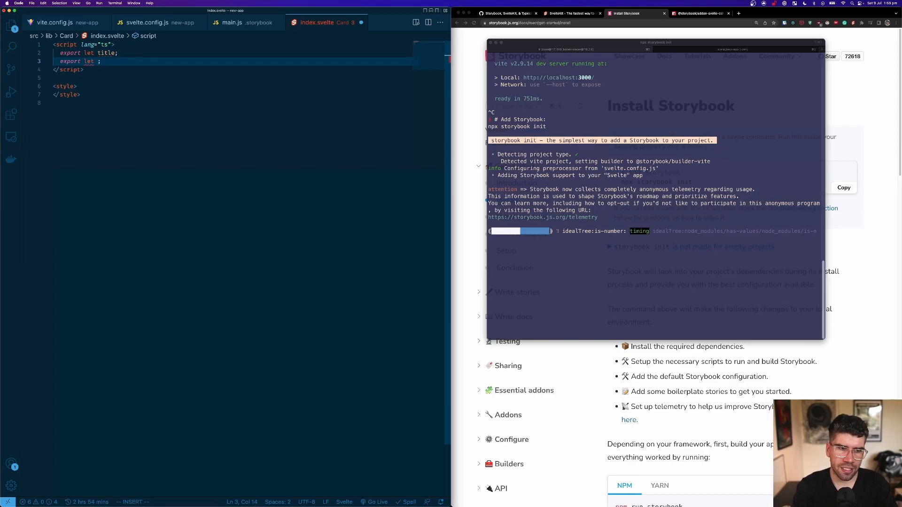
{"action": "type", "text": "content"}
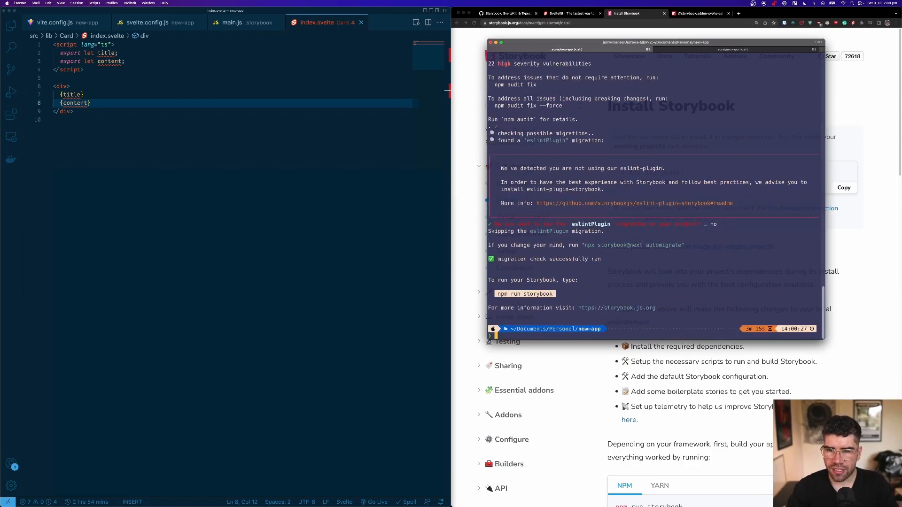
Run npm run storybook, select require in the ERR_REQUIRE_ESM output, and view svelte.config.js
{"action": "type", "text": "npm run s"}
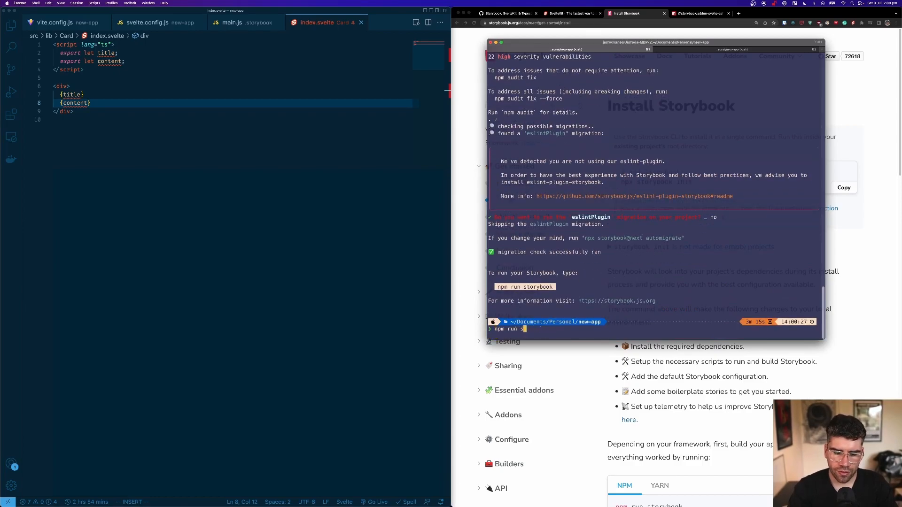
{"action": "type", "text": "torybo"}
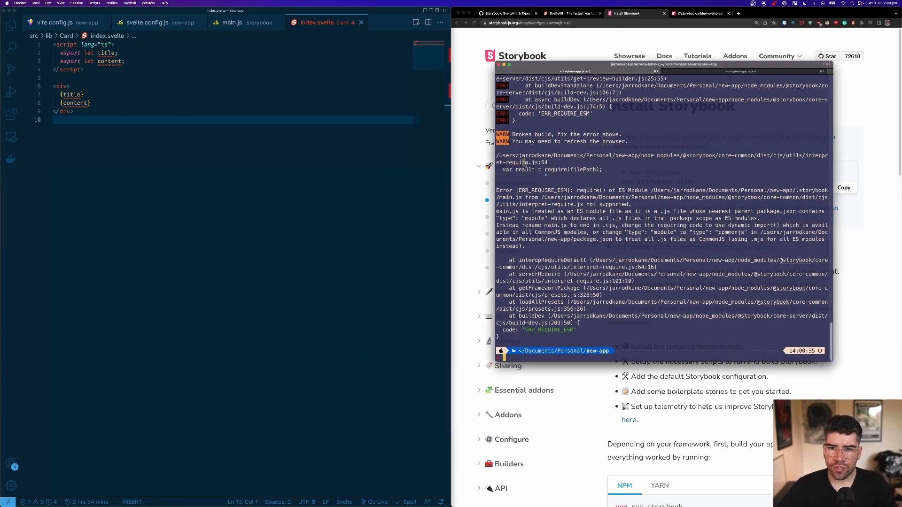
{"action": "double_click", "coordinate": [570, 170]}
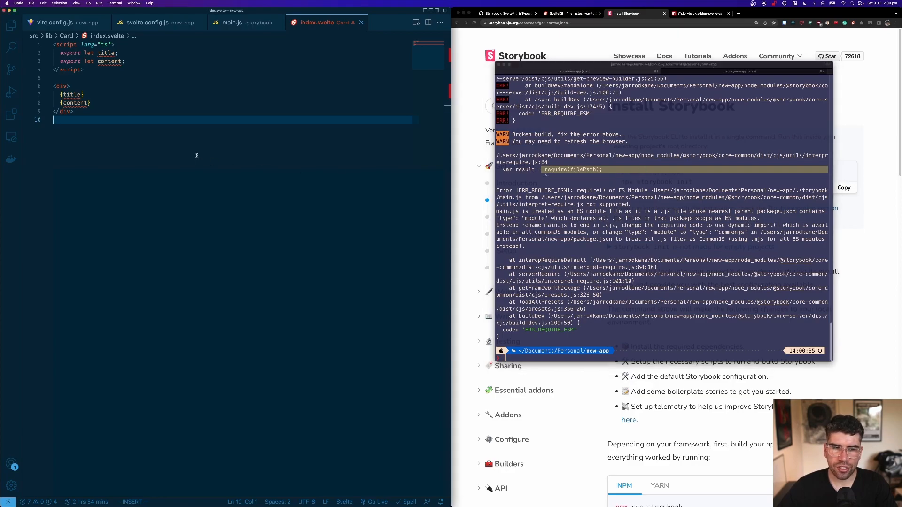
{"action": "left_click", "coordinate": [155, 23]}
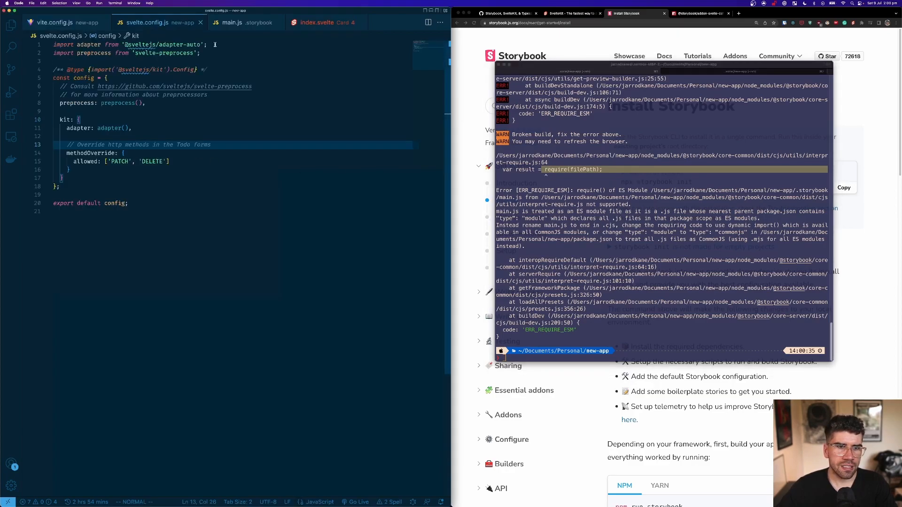
Load preprocess from svelte.config.js via import() in main.cjs, then rerun npm run storybook
{"action": "left_click", "coordinate": [9, 26]}
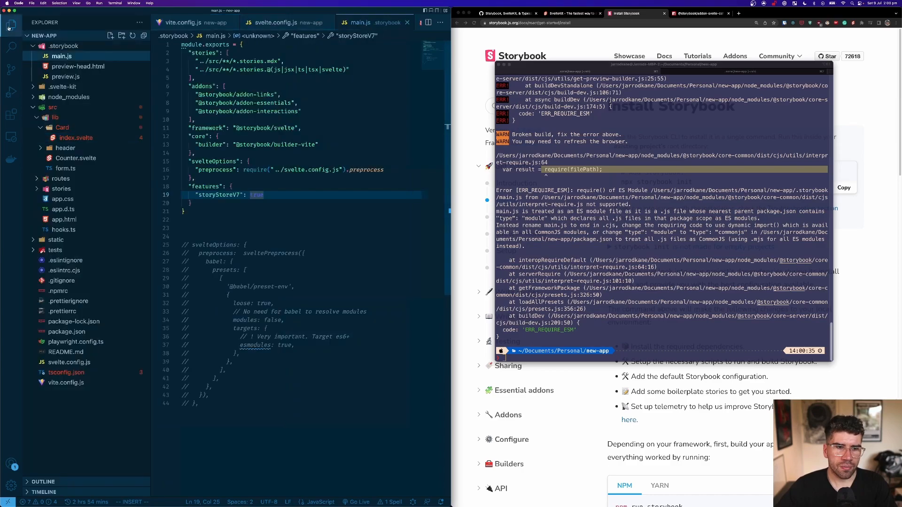
{"action": "right_click", "coordinate": [62, 56]}
{"action": "type", "text": " true"}
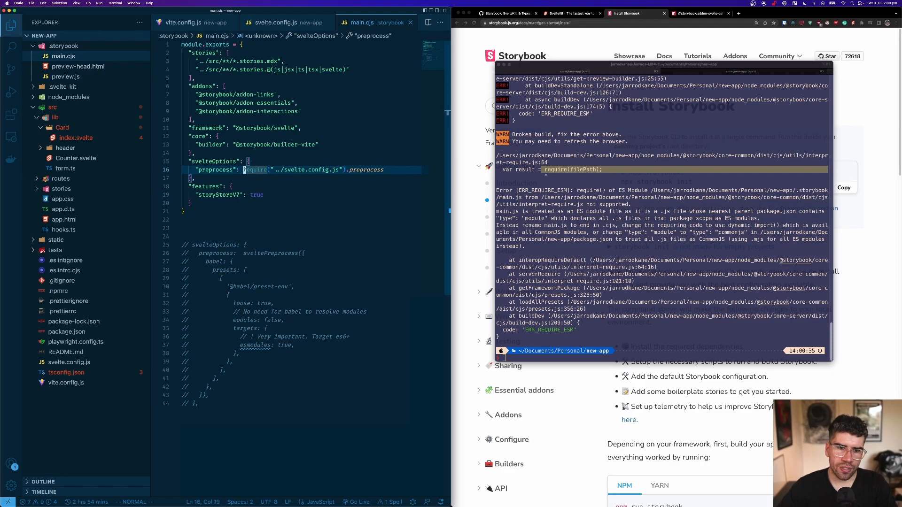
{"action": "type", "text": "{"}
{"action": "left_click", "coordinate": [664, 351]}
{"action": "type", "text": "npm run storybook"}
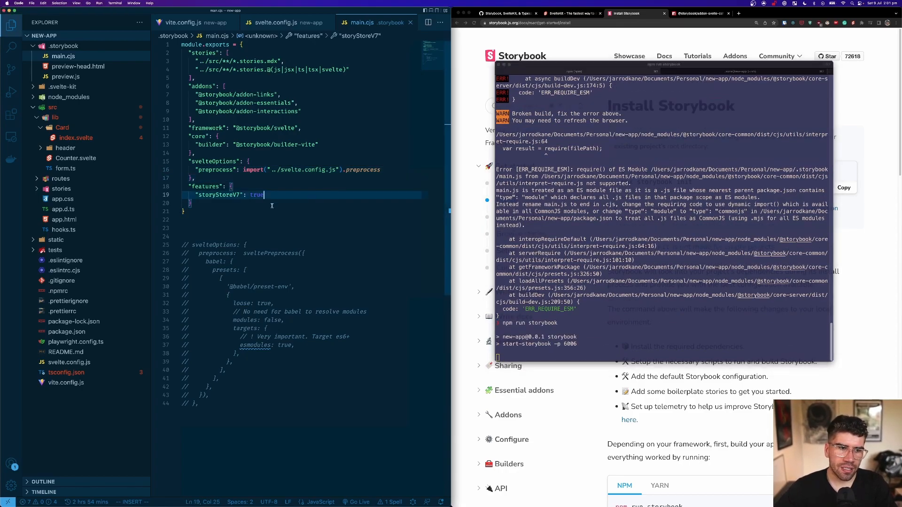
{"action": "left_click", "coordinate": [61, 189]}
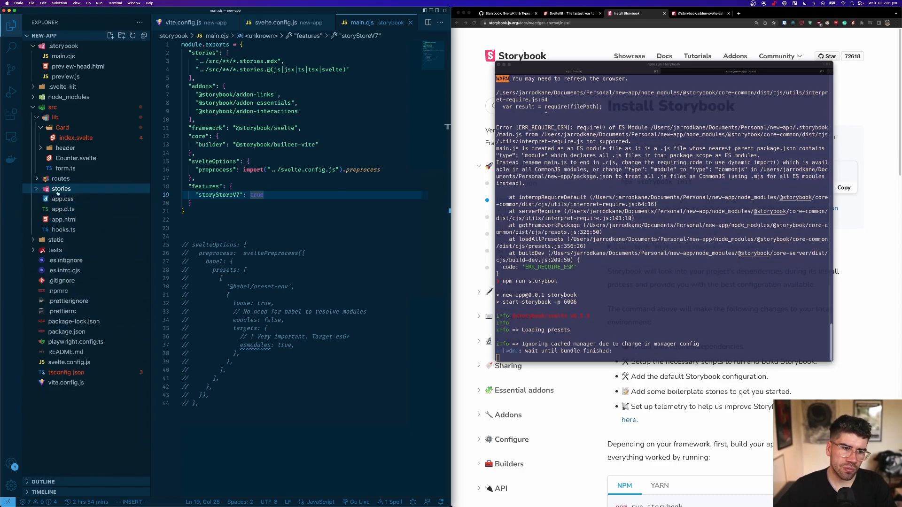
Open the Button.svelte example and view the Primary Button and Introduction stories in Storybook
{"action": "left_click", "coordinate": [61, 189]}
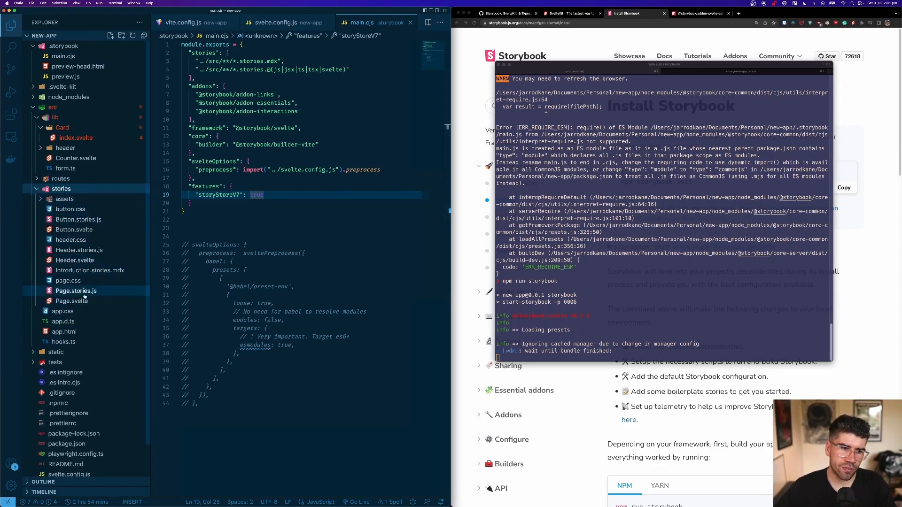
{"action": "left_click", "coordinate": [74, 230]}
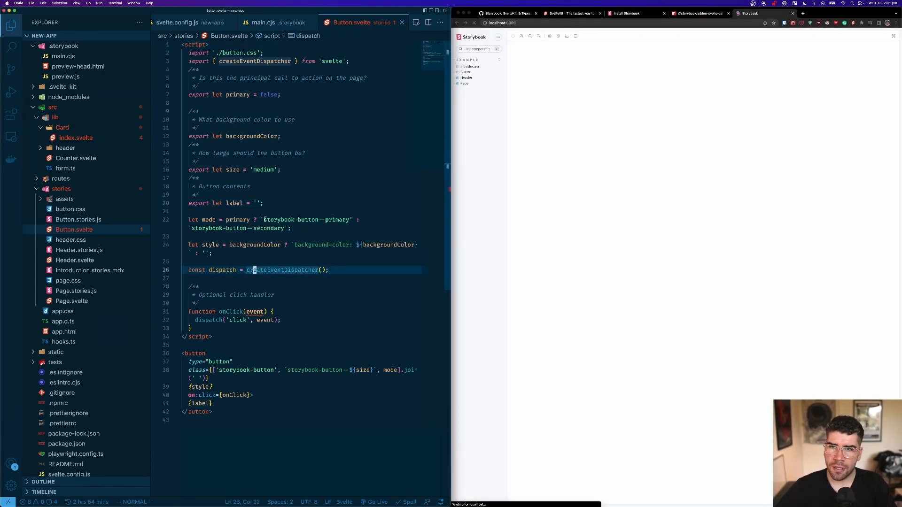
{"action": "left_click", "coordinate": [465, 72]}
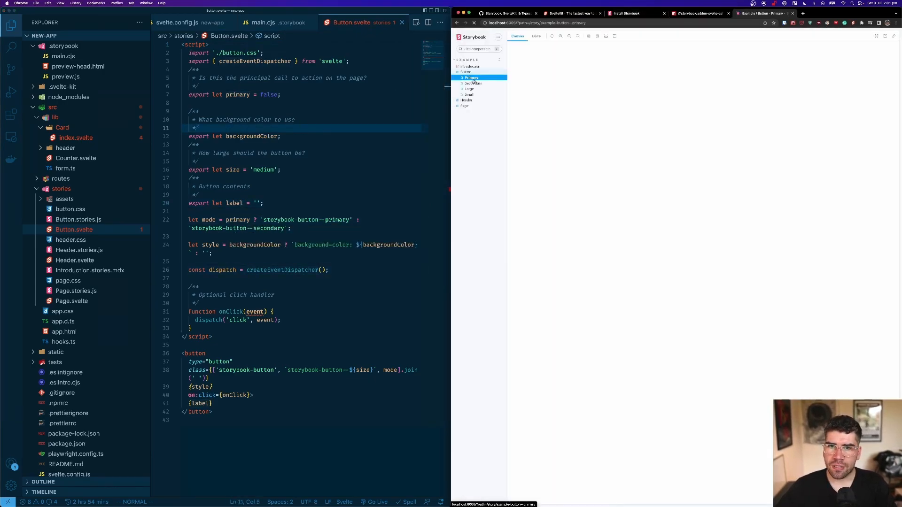
{"action": "left_click", "coordinate": [471, 66]}
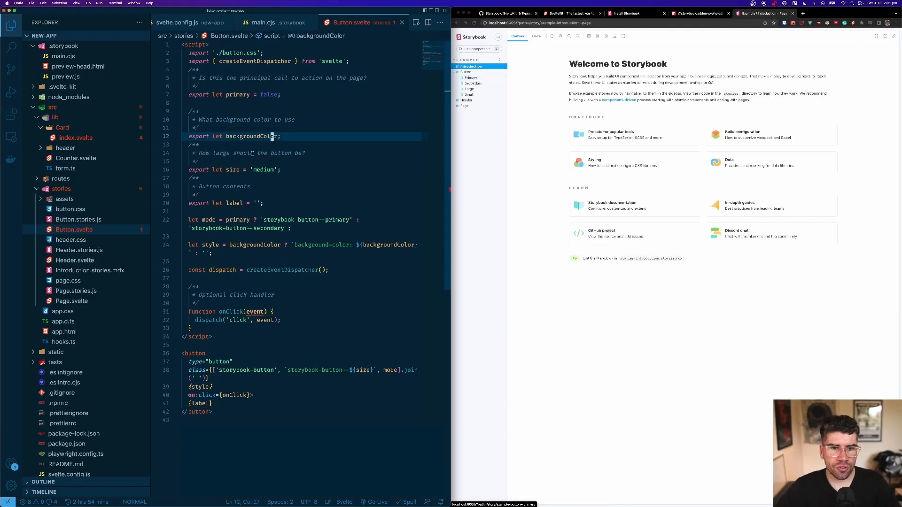
Return to main.cjs and review its Vite builder and svelteOptions entries
{"action": "left_click", "coordinate": [270, 23]}
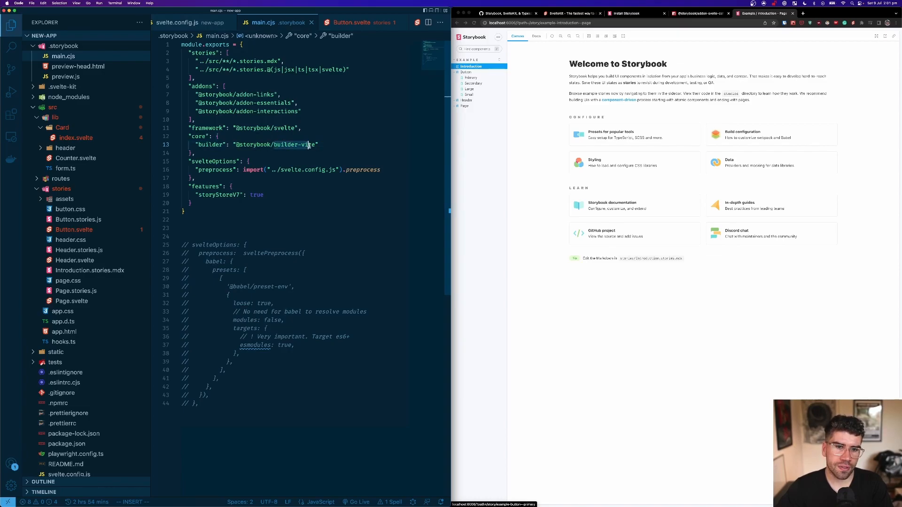
{"action": "left_click", "coordinate": [196, 153]}
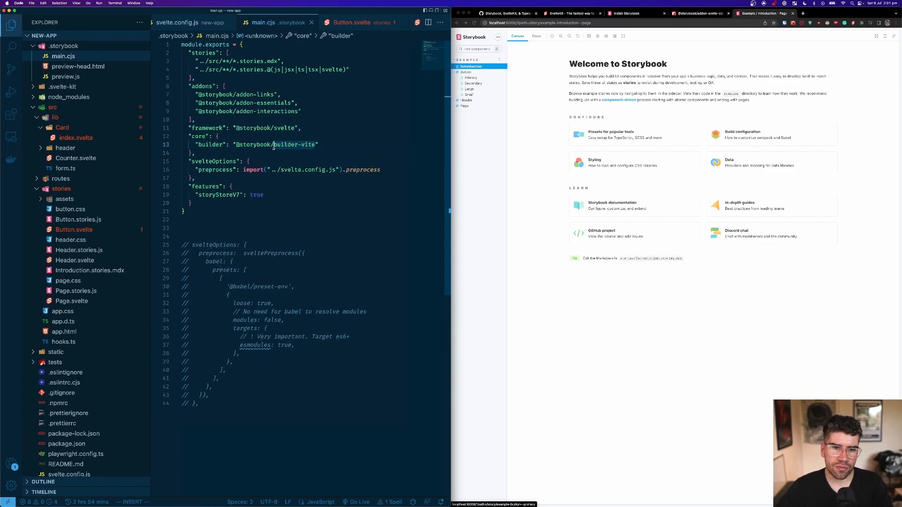
{"action": "left_click", "coordinate": [266, 153]}
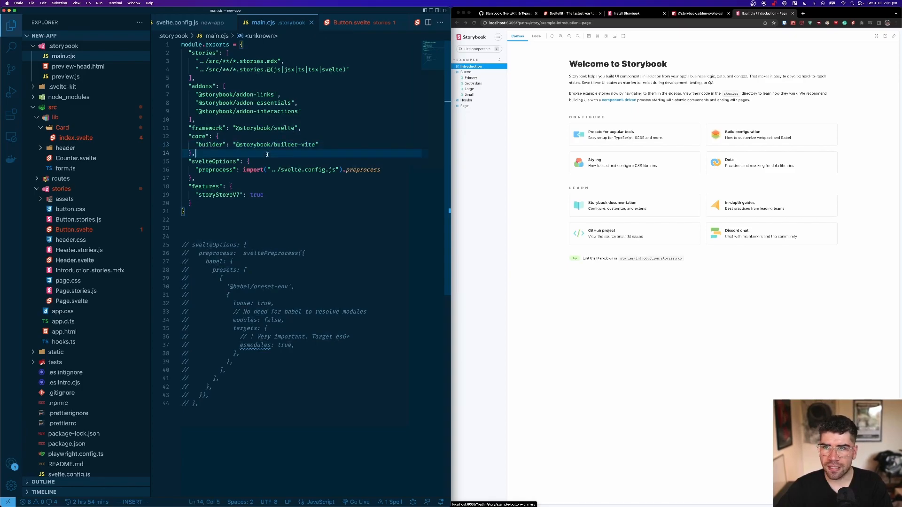
{"action": "mouse_move", "coordinate": [730, 36]}
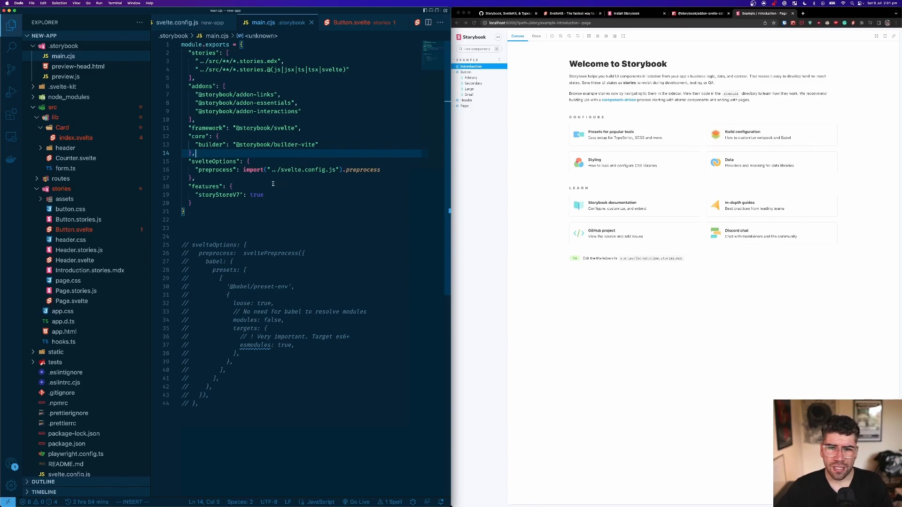
{"action": "mouse_move", "coordinate": [500, 151]}
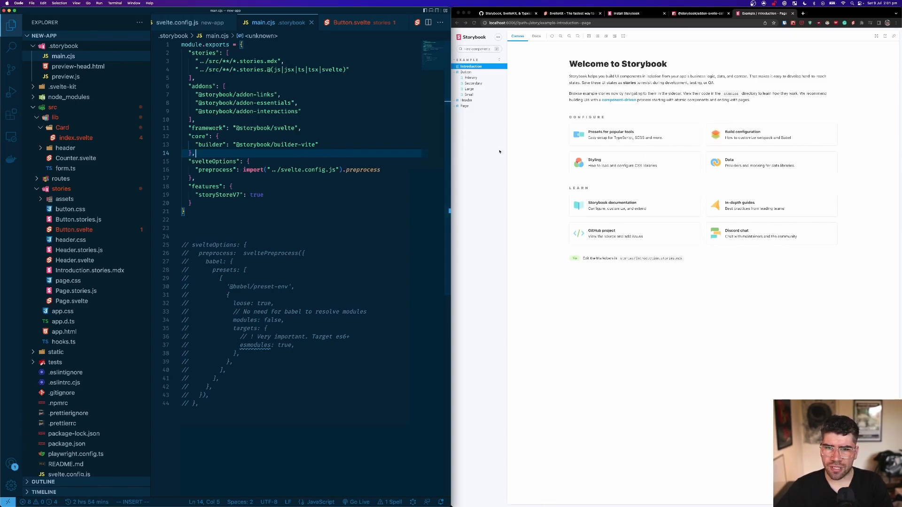
Make Button.svelte's script TypeScript and type the primary prop as Boolean
{"action": "left_click", "coordinate": [266, 111]}
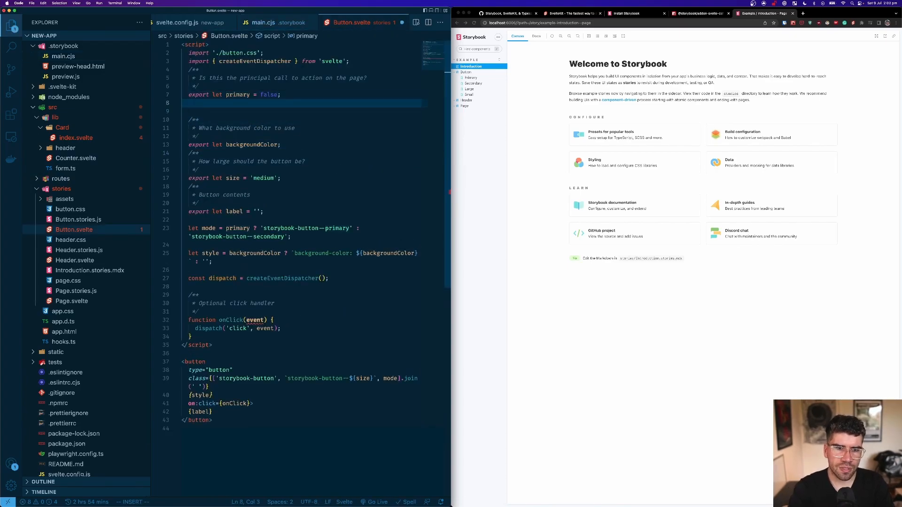
{"action": "left_click", "coordinate": [252, 95]}
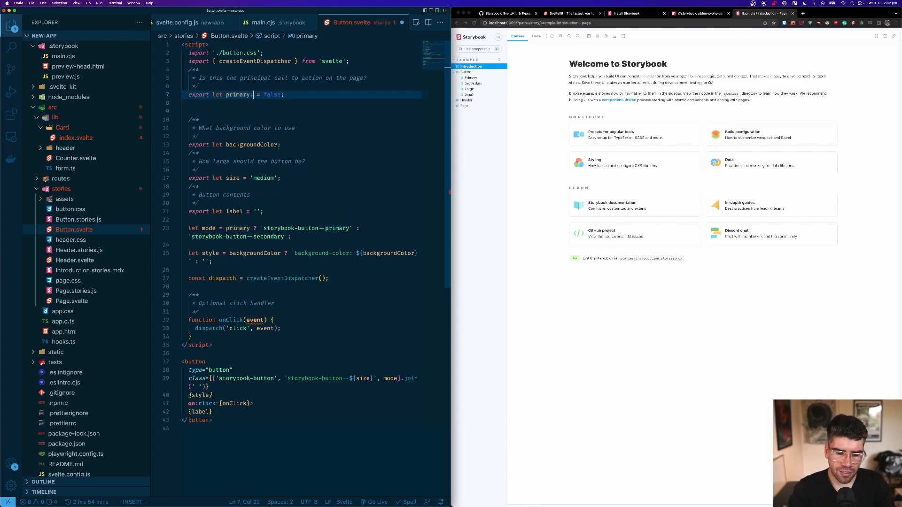
{"action": "type", "text": ":Boolean"}
{"action": "left_click", "coordinate": [196, 44]}
{"action": "type", "text": " lang=\"ts"}
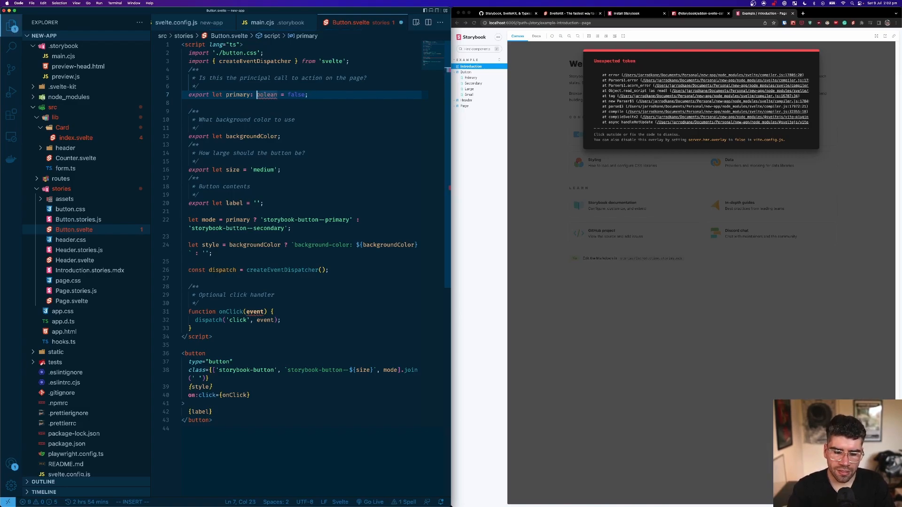
{"action": "type", "text": "Boolean"}
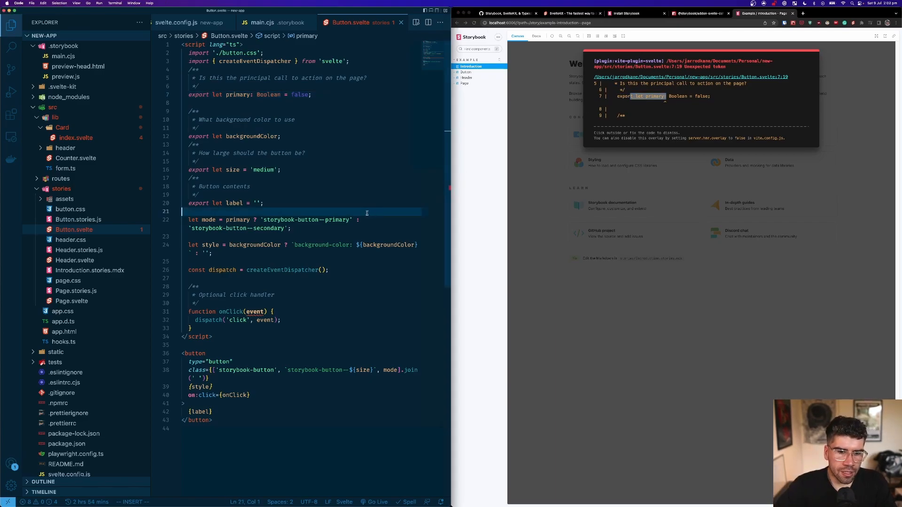
In main.cjs, comment out the import-based preprocess and enable the sveltePreprocess babel block
{"action": "left_click", "coordinate": [271, 23]}
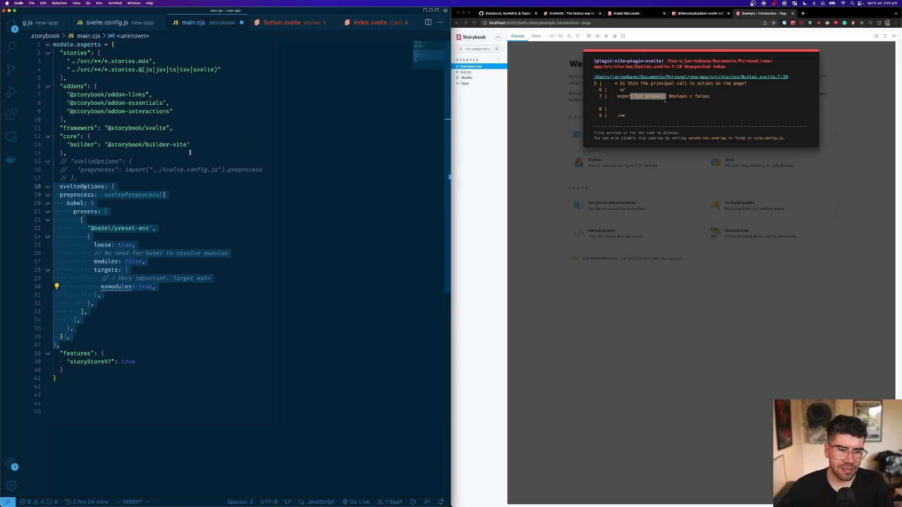
Require svelte-preprocess in main.cjs, restart Storybook, and view the Small Button story
{"action": "left_click", "coordinate": [141, 195]}
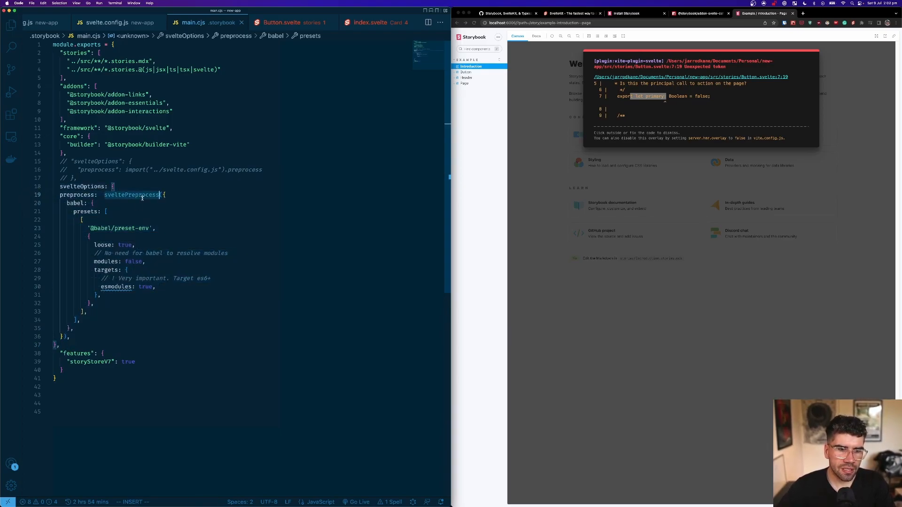
{"action": "left_click", "coordinate": [179, 206]}
{"action": "type", "text": "const sveltePreprocess = require('svelte-preprocess');"}
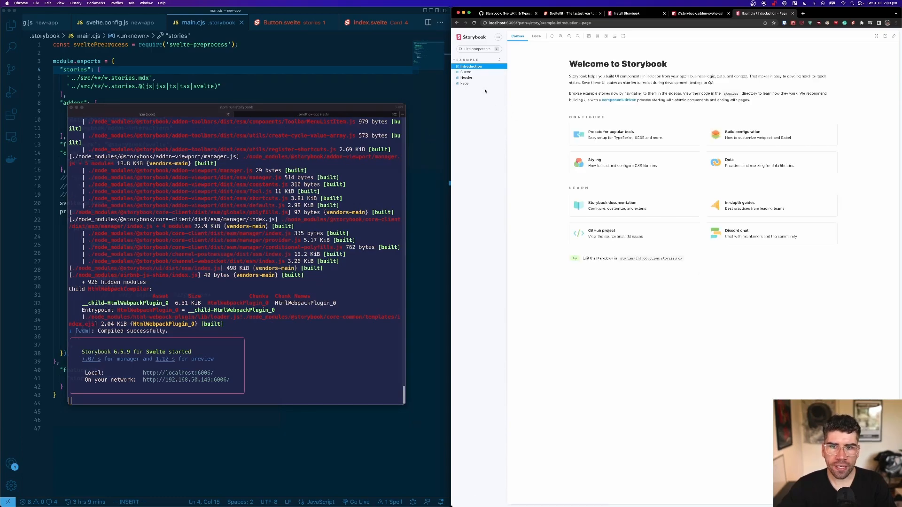
{"action": "left_click", "coordinate": [465, 72]}
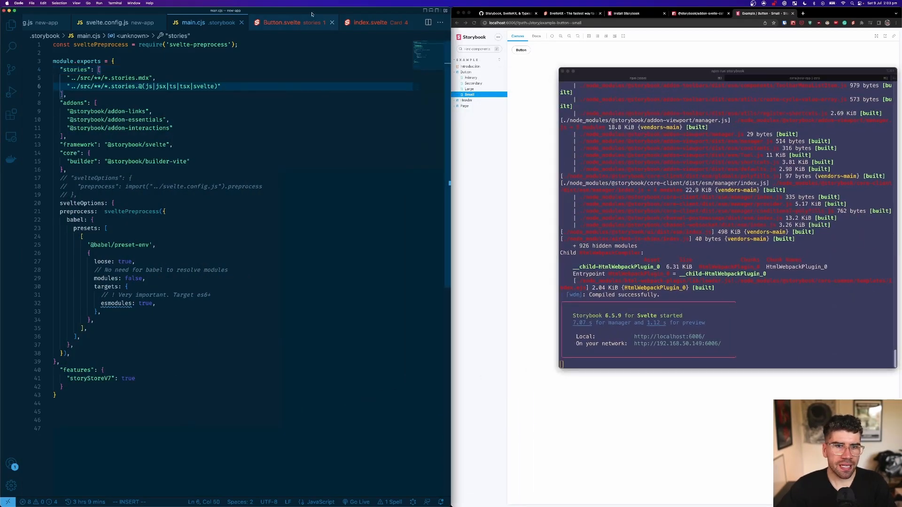
Add `export let content: { name: string }` to Button.svelte and render {content?.name} before the label
{"action": "left_click", "coordinate": [282, 23]}
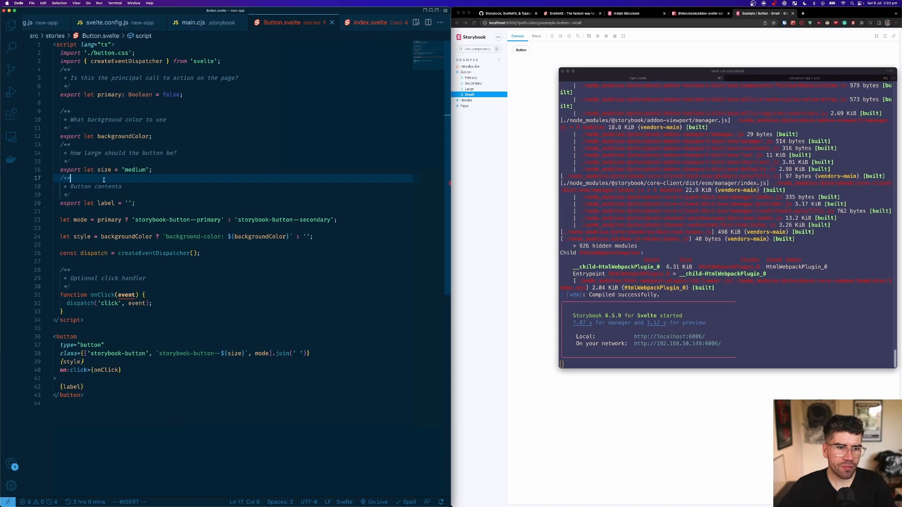
{"action": "type", "text": "export let content: { name: string };"}
{"action": "left_click", "coordinate": [234, 386]}
{"action": "type", "text": "{content.name} "}
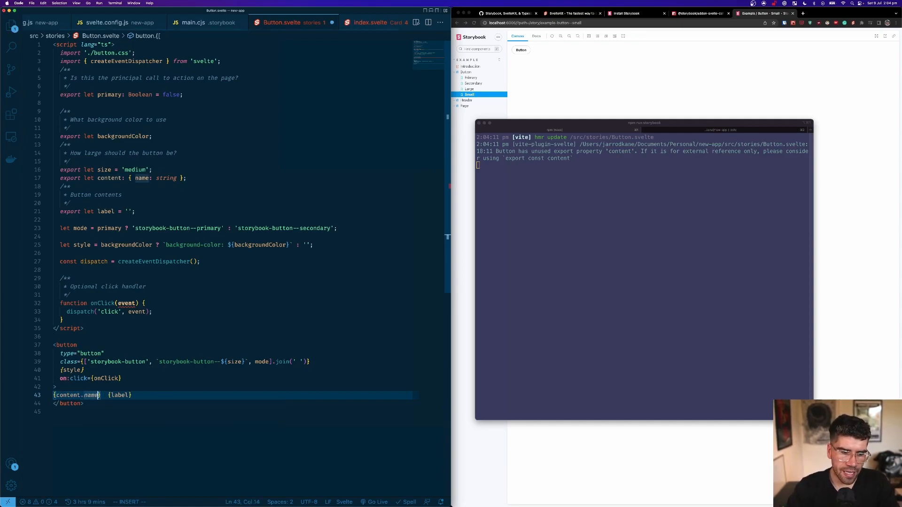
{"action": "type", "text": "?"}
{"action": "key", "text": "Enter"}
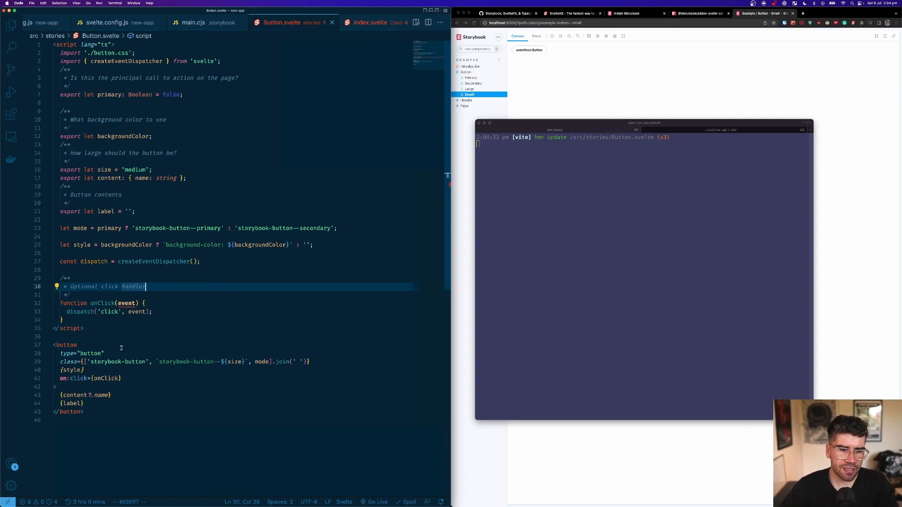
{"action": "left_click", "coordinate": [144, 394]}
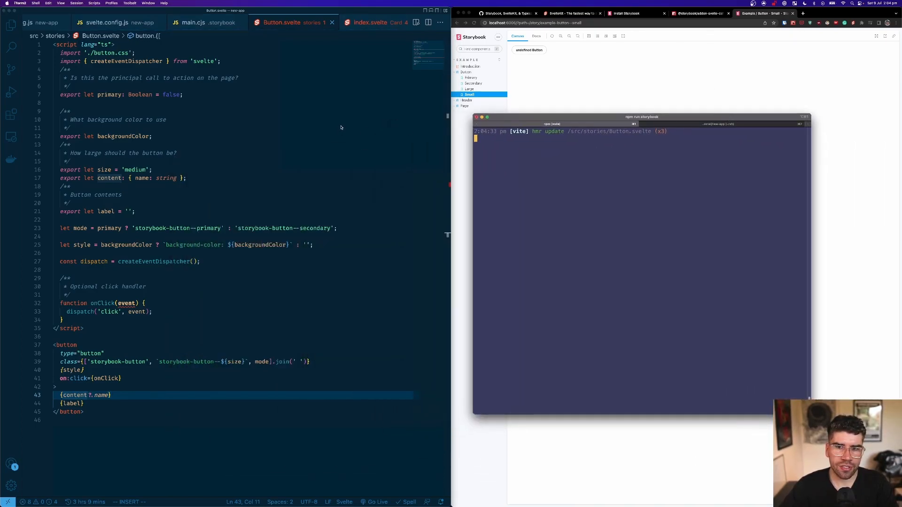
{"action": "left_click", "coordinate": [10, 26]}
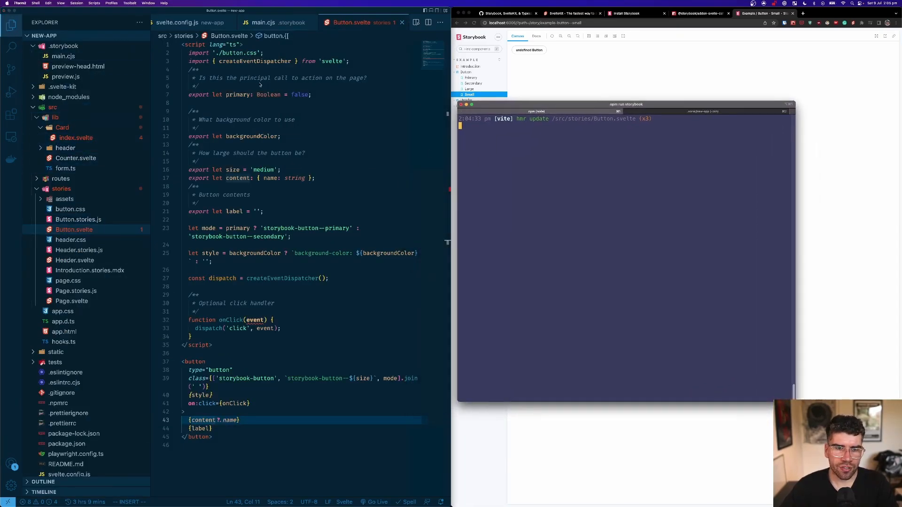
Review Button.stories.js, then bring Card's index.svelte back into the editor
{"action": "left_click", "coordinate": [78, 219]}
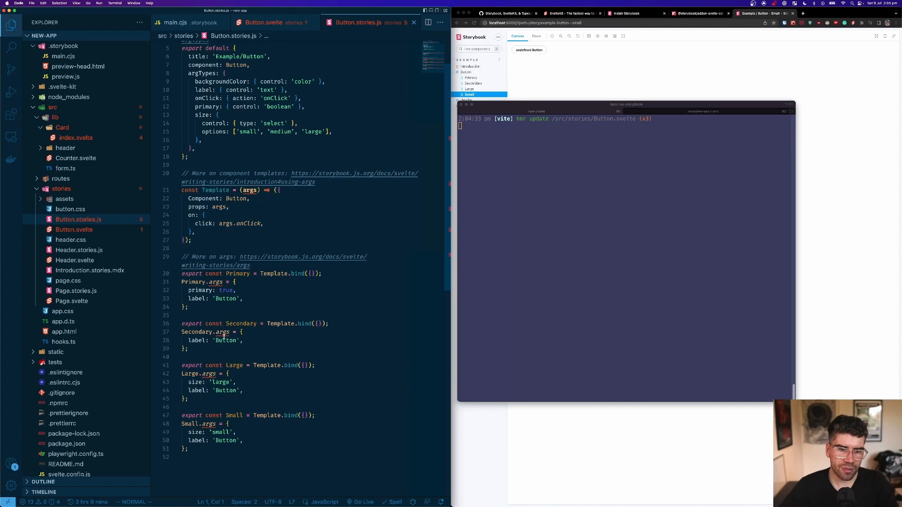
{"action": "scroll", "scroll_direction": "up", "scroll_amount": 3}
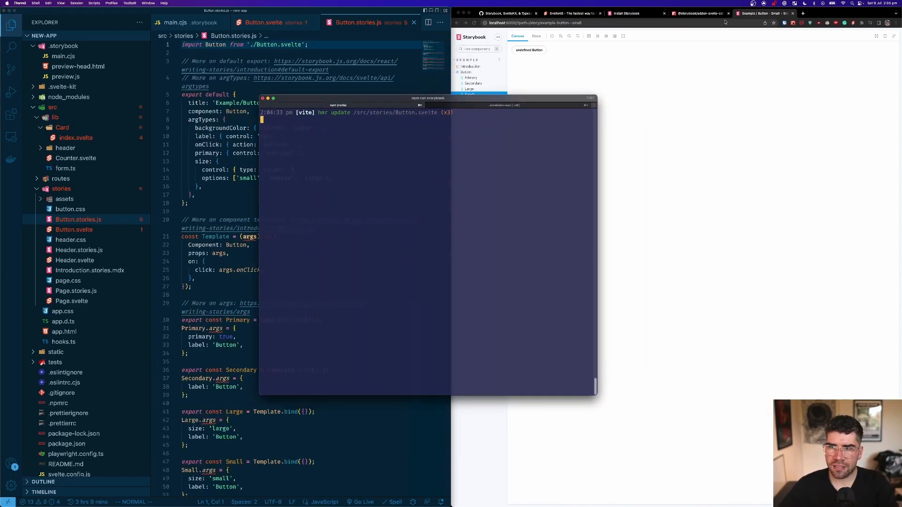
{"action": "left_click", "coordinate": [694, 13]}
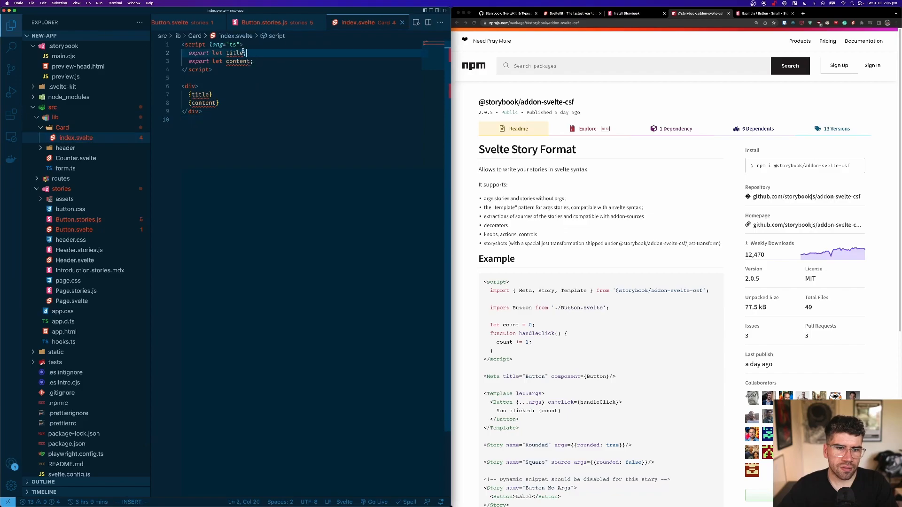
Type Card's title and content props as string and create Card.stories.svelte, fixing its misspelled name
{"action": "type", "text": ": string"}
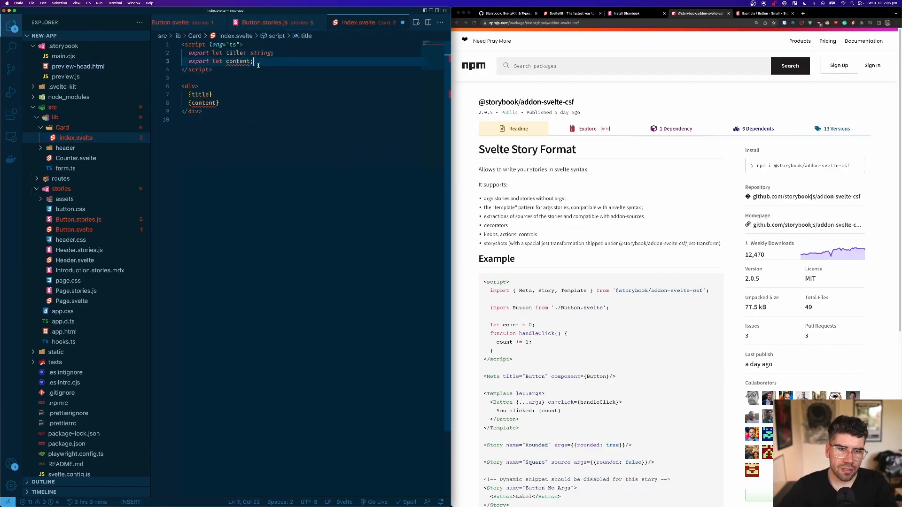
{"action": "type", "text": "string"}
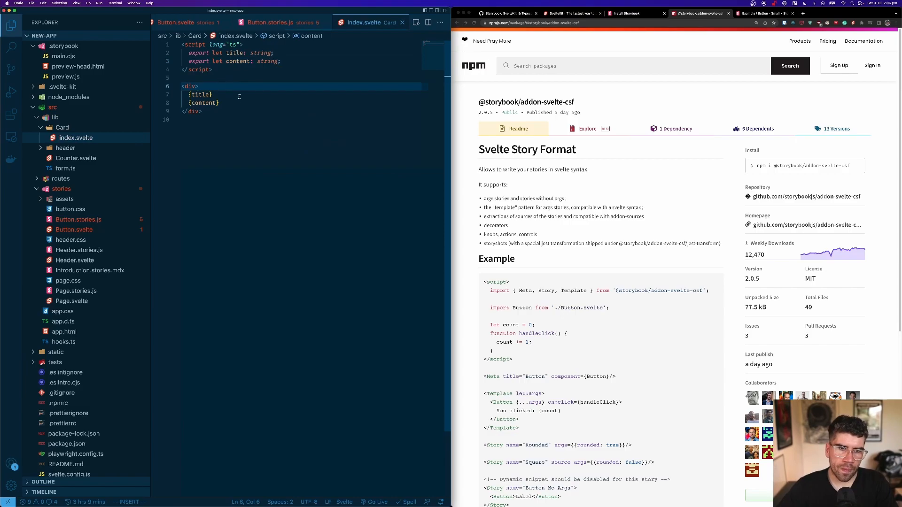
{"action": "right_click", "coordinate": [63, 127]}
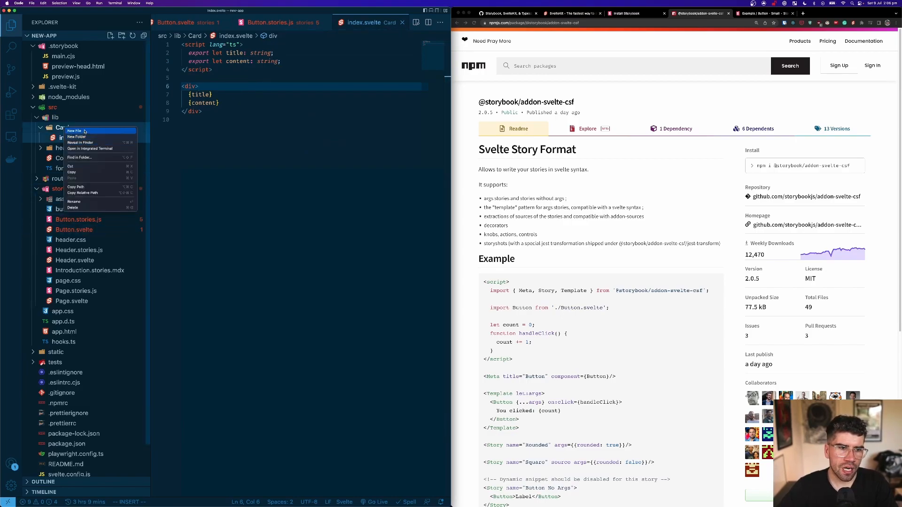
{"action": "left_click", "coordinate": [74, 130]}
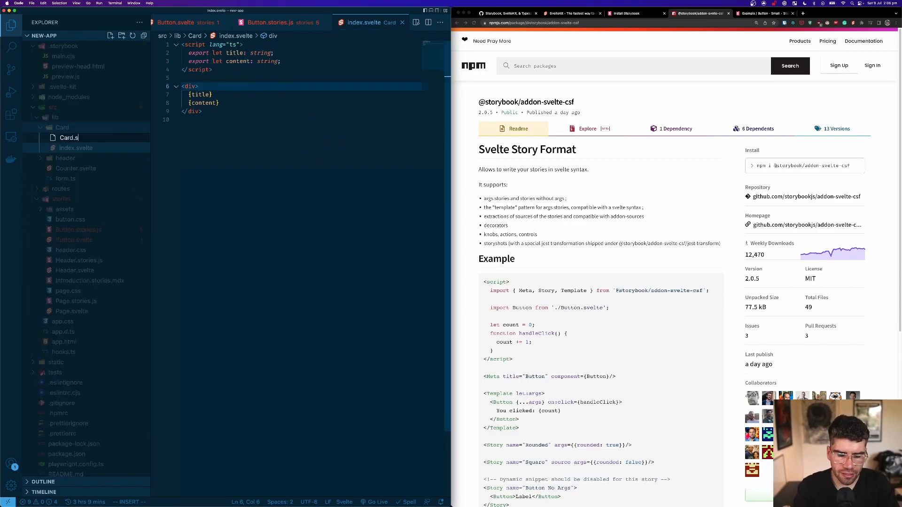
{"action": "type", "text": "tories.sbvelte"}
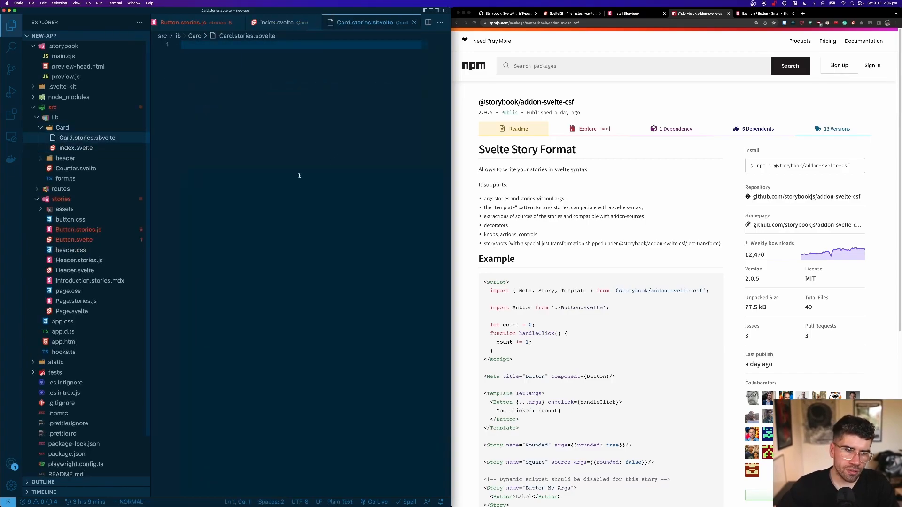
{"action": "right_click", "coordinate": [87, 138]}
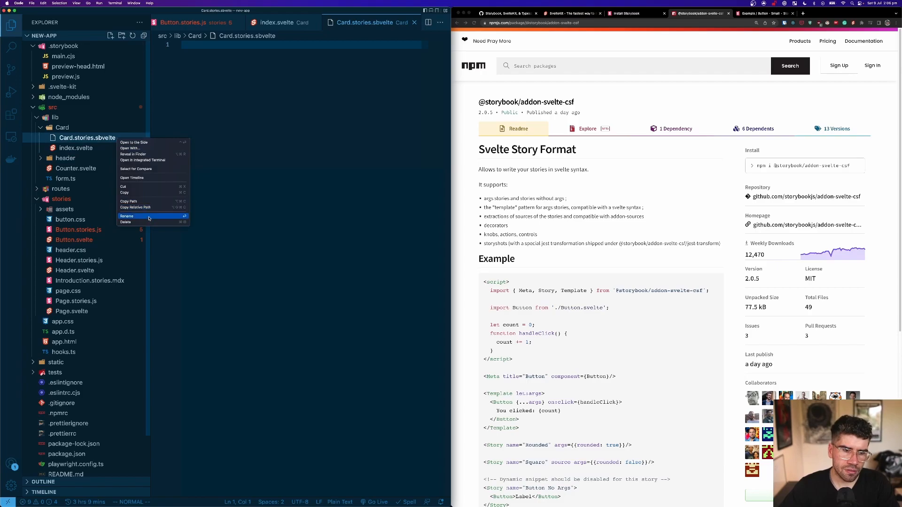
{"action": "left_click", "coordinate": [127, 216]}
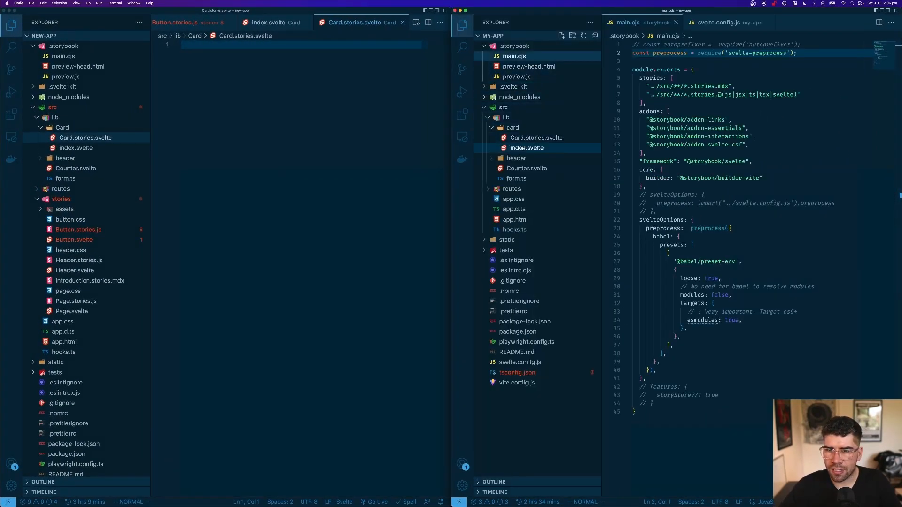
Write Meta, a Template rendering Card with args, and a Primary story (Title Wow, WOW)
{"action": "left_click", "coordinate": [535, 138]}
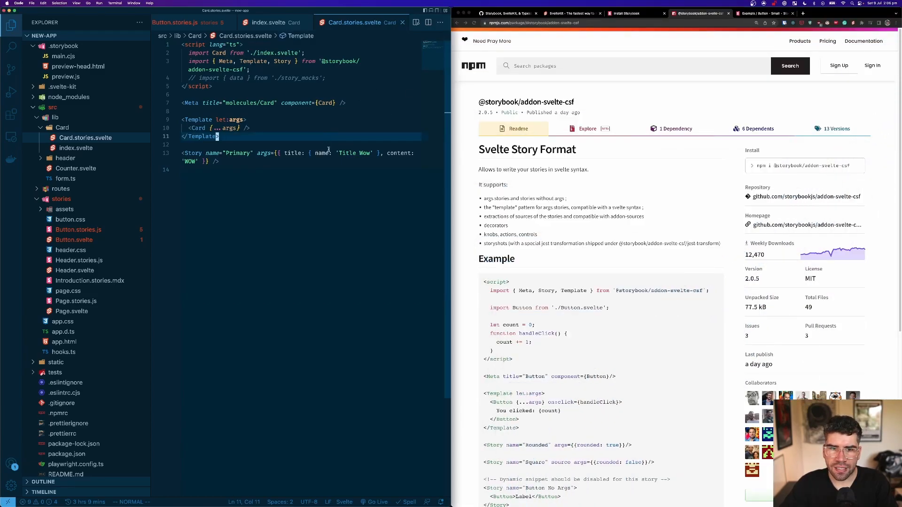
{"action": "left_click", "coordinate": [323, 153]}
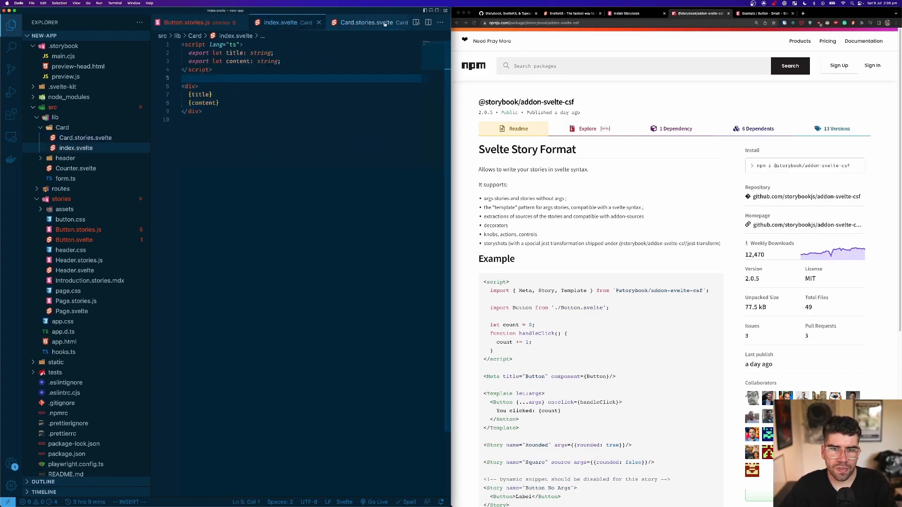
Return to Card.stories.svelte after Storybook restarts with a storyStoreV7 processing warning
{"action": "left_click", "coordinate": [366, 23]}
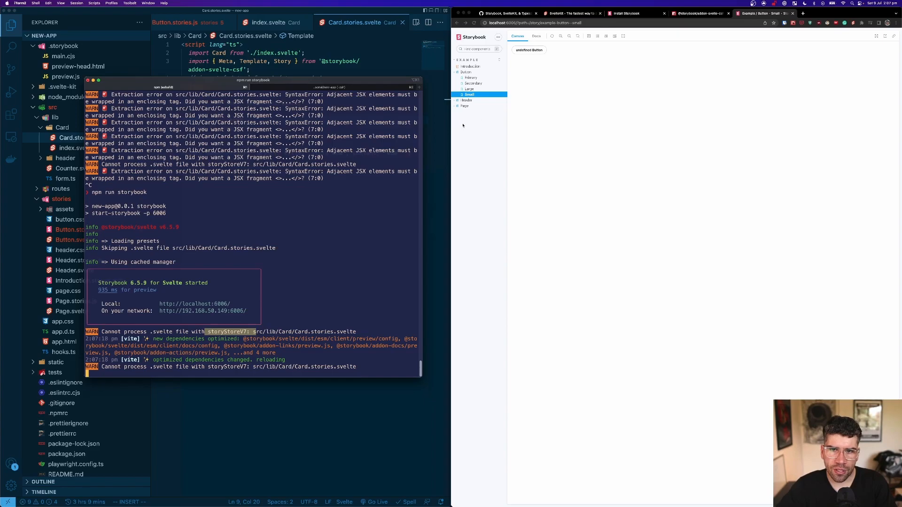
Browse the logged-in Header and Page stories, the terminal output and the addon-svelte-csf page
{"action": "left_click", "coordinate": [473, 105]}
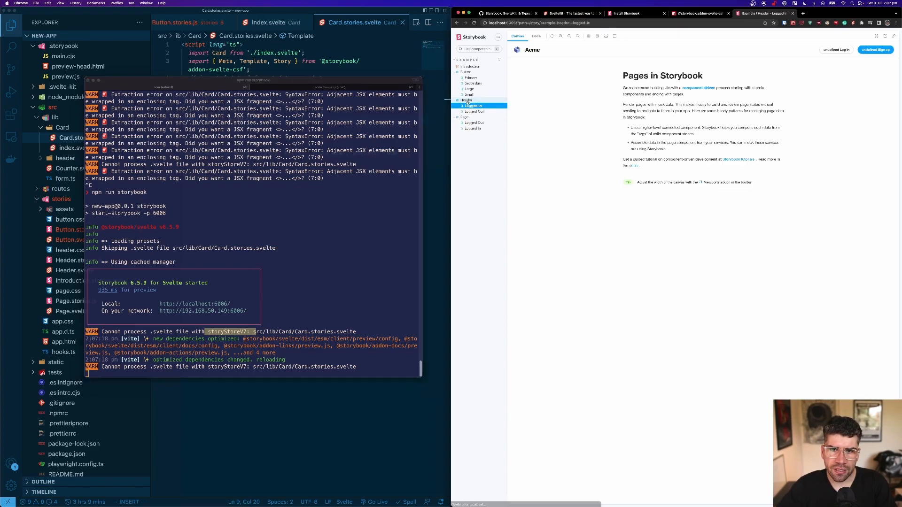
{"action": "left_click", "coordinate": [473, 128]}
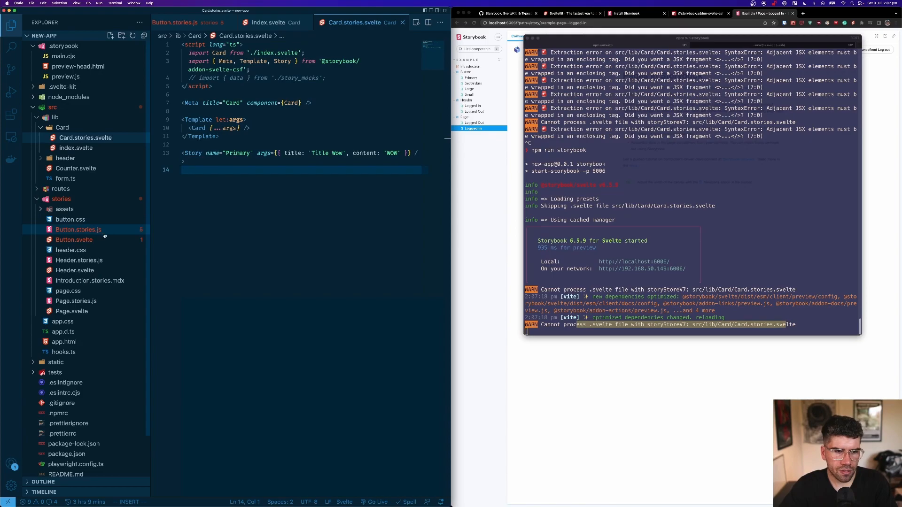
{"action": "left_click", "coordinate": [77, 66]}
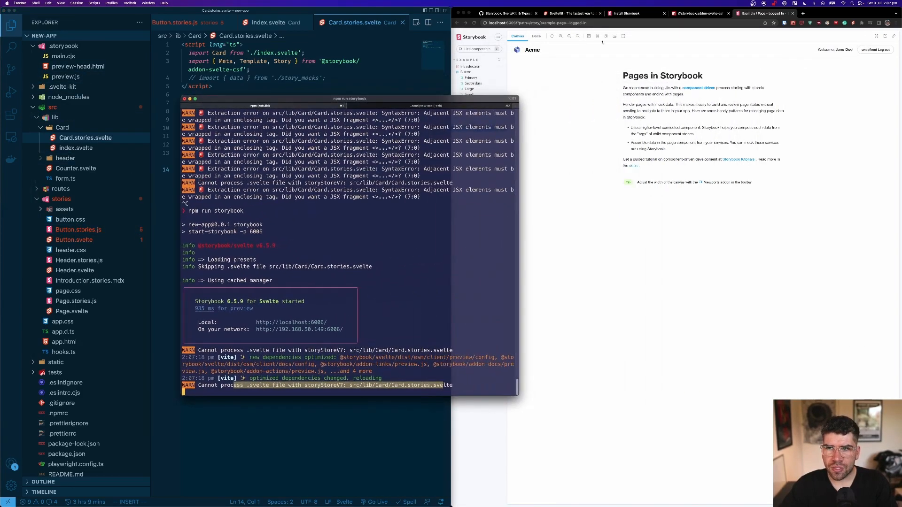
{"action": "left_click", "coordinate": [698, 13]}
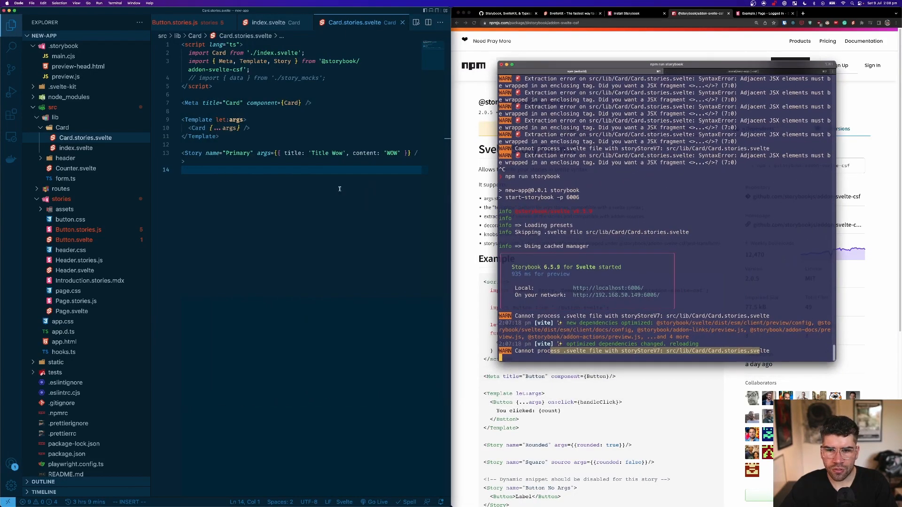
Set the Card Meta title to 'Card' and comment out main.cjs's storyStoreV7 features block
{"action": "left_click", "coordinate": [77, 66]}
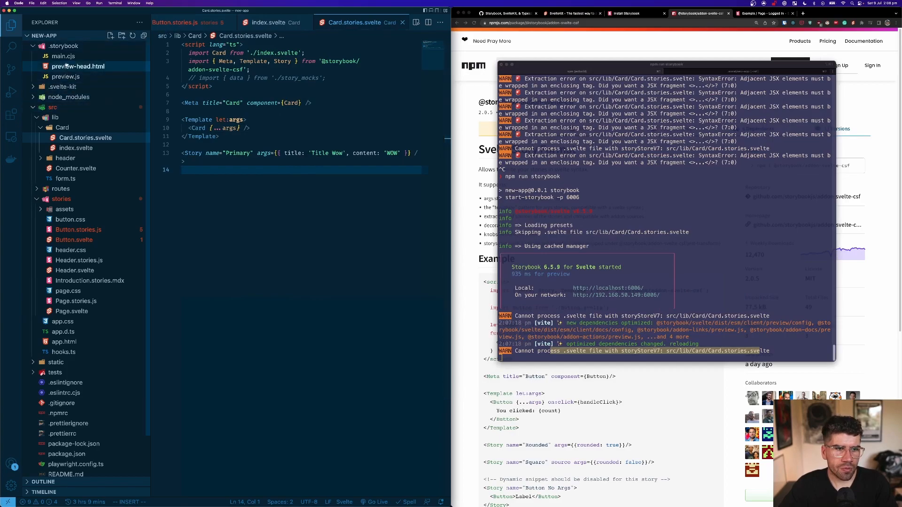
{"action": "left_click", "coordinate": [62, 56]}
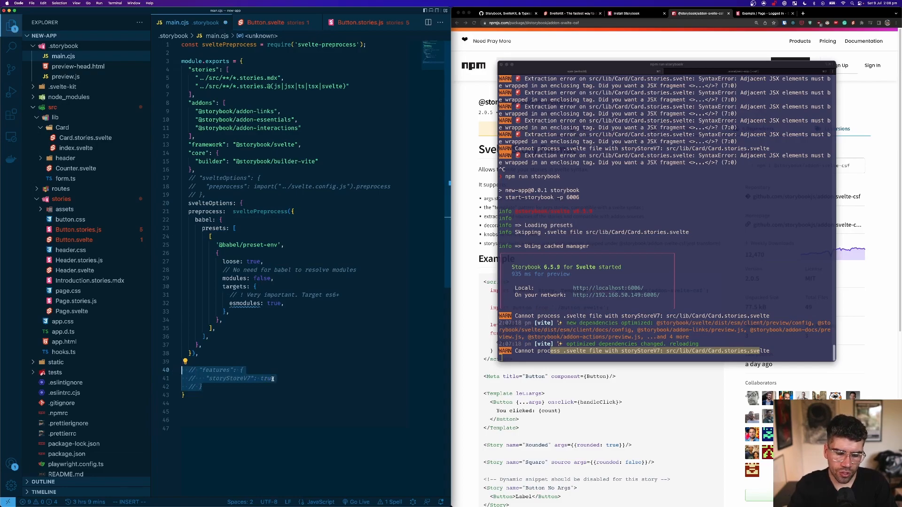
{"action": "left_click", "coordinate": [271, 353]}
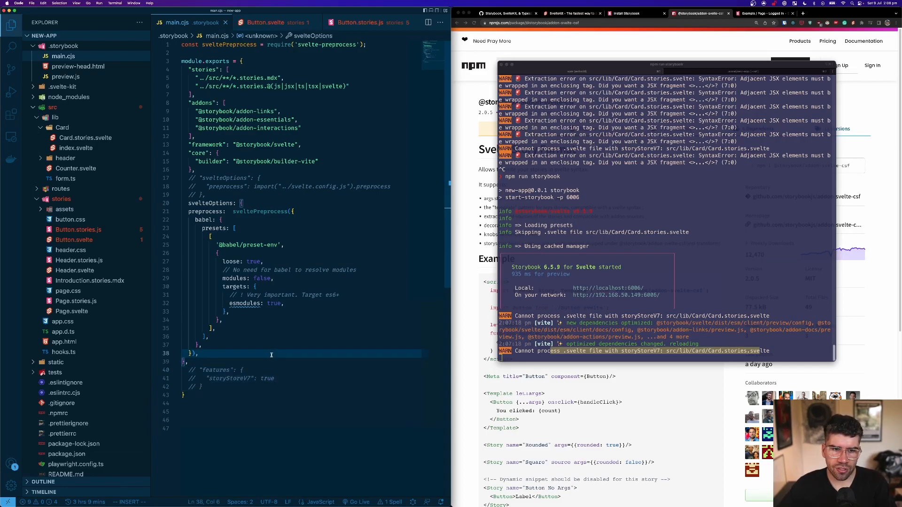
Restart Storybook and view the Card Primary story showing 'Title Wow WOW'
{"action": "double_click", "coordinate": [334, 86]}
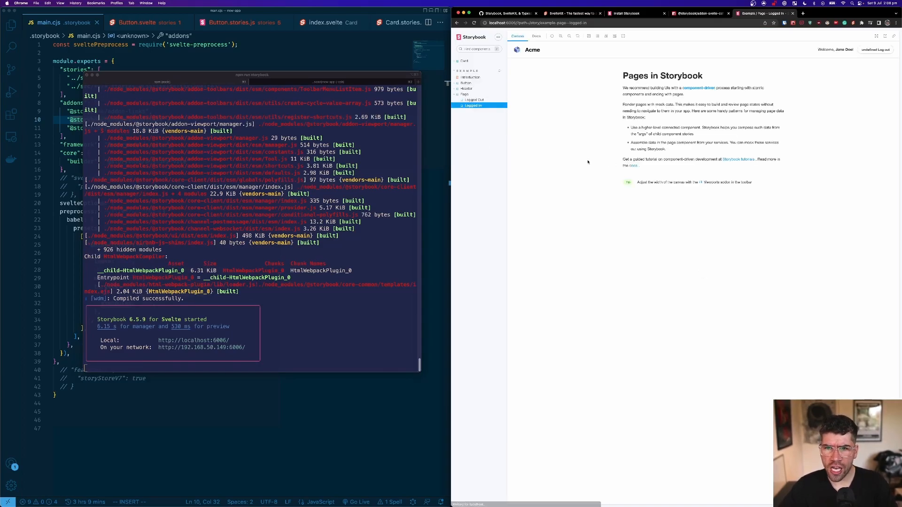
{"action": "left_click", "coordinate": [471, 67]}
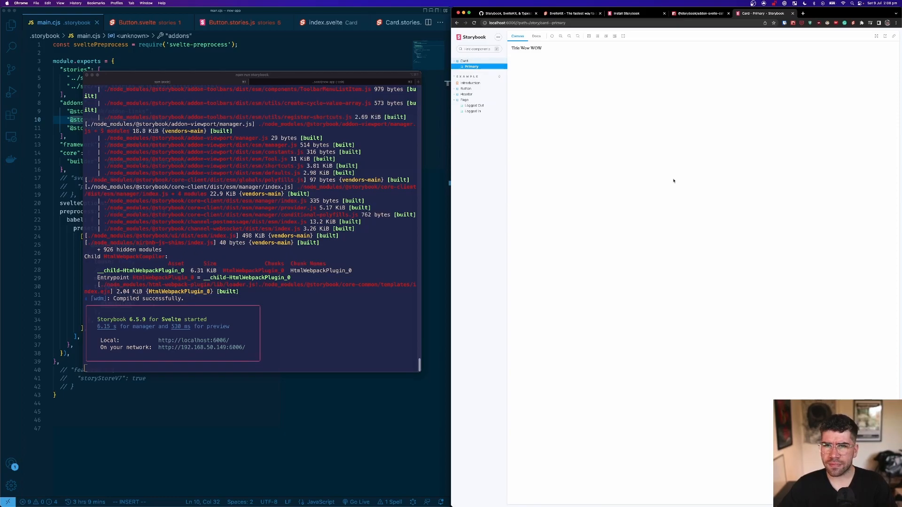
{"action": "mouse_move", "coordinate": [537, 65]}
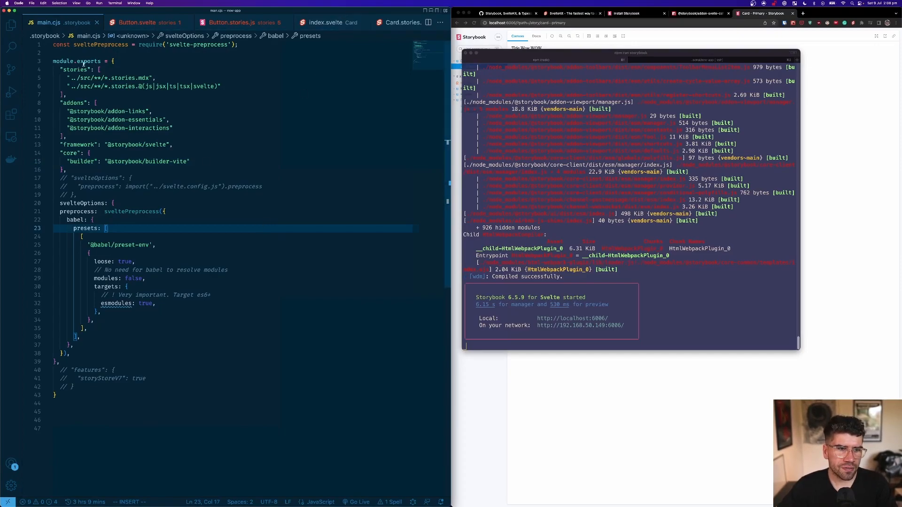
Inspect the babel presets in main.cjs beside the reference GitHub Gist configuration
{"action": "left_click", "coordinate": [134, 186]}
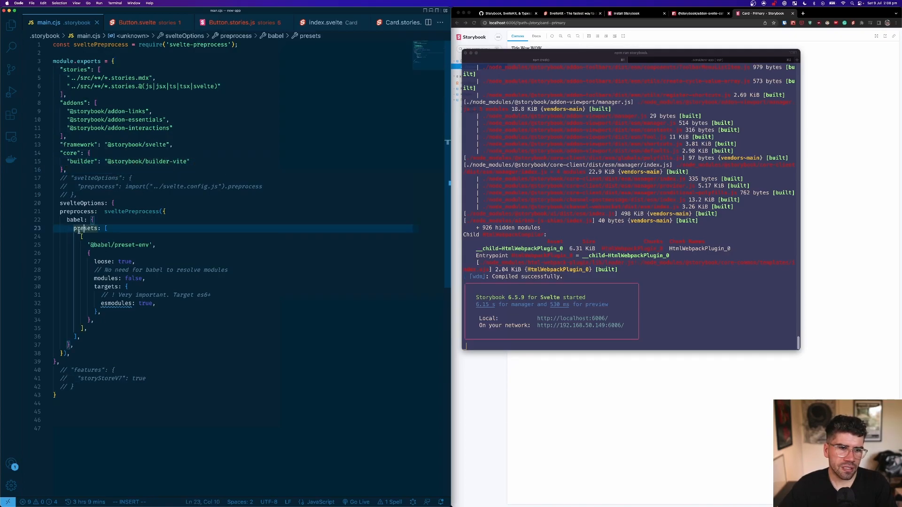
{"action": "left_click", "coordinate": [155, 303]}
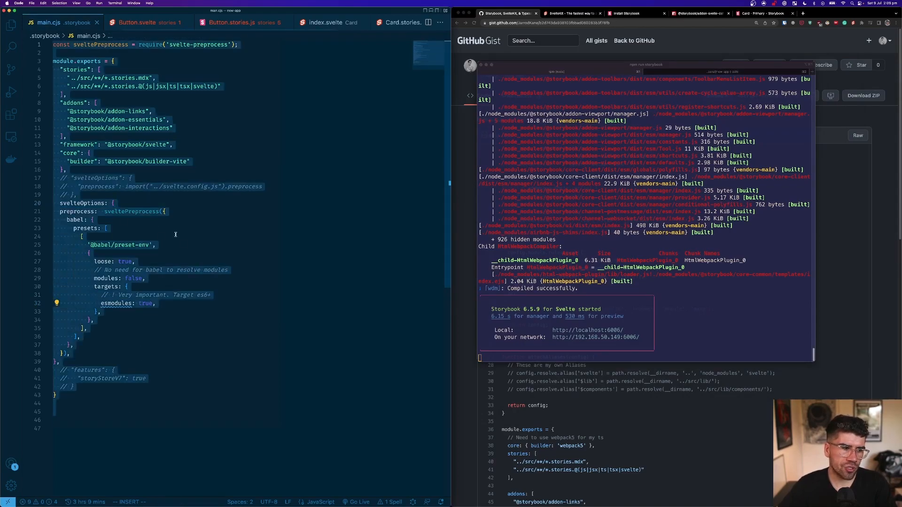
{"action": "left_click", "coordinate": [184, 245]}
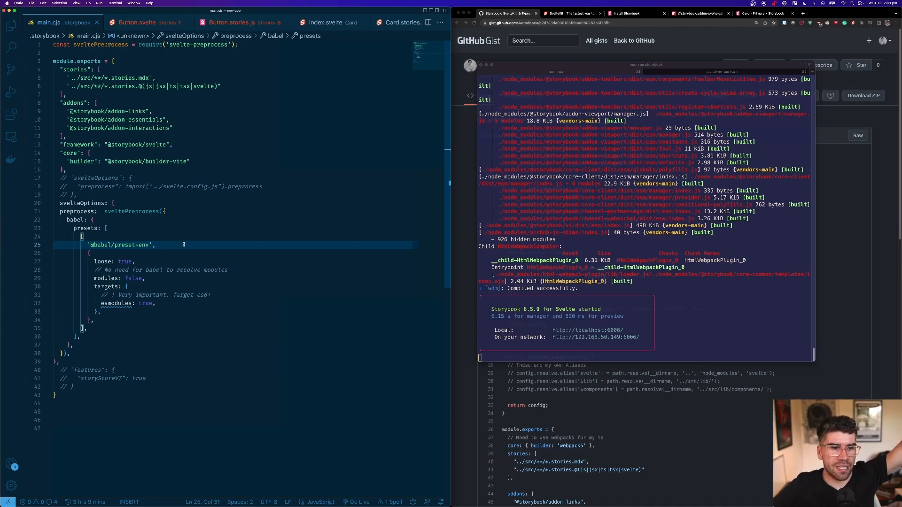
{"action": "left_click", "coordinate": [162, 328]}
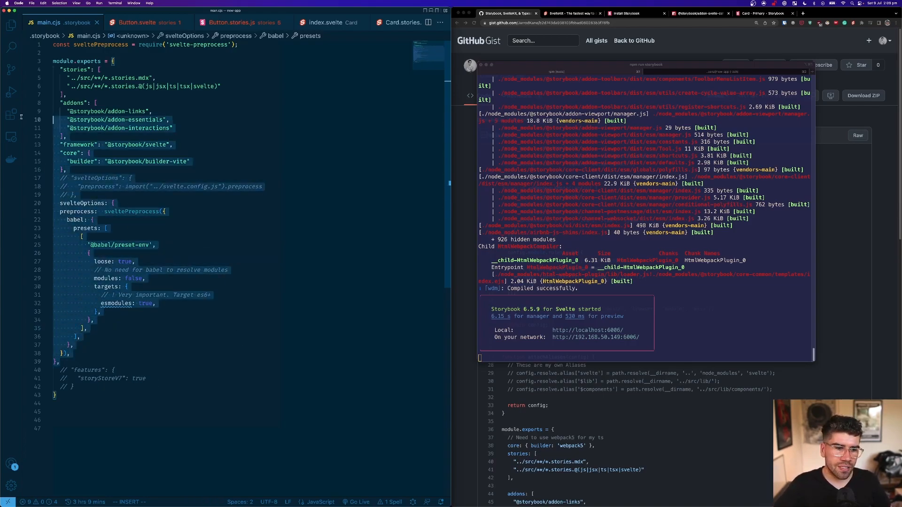
{"action": "left_click", "coordinate": [74, 336]}
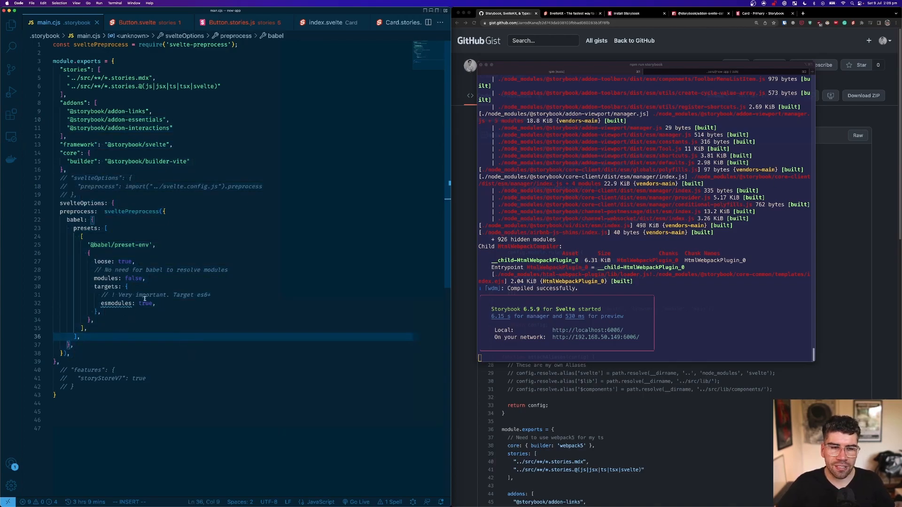